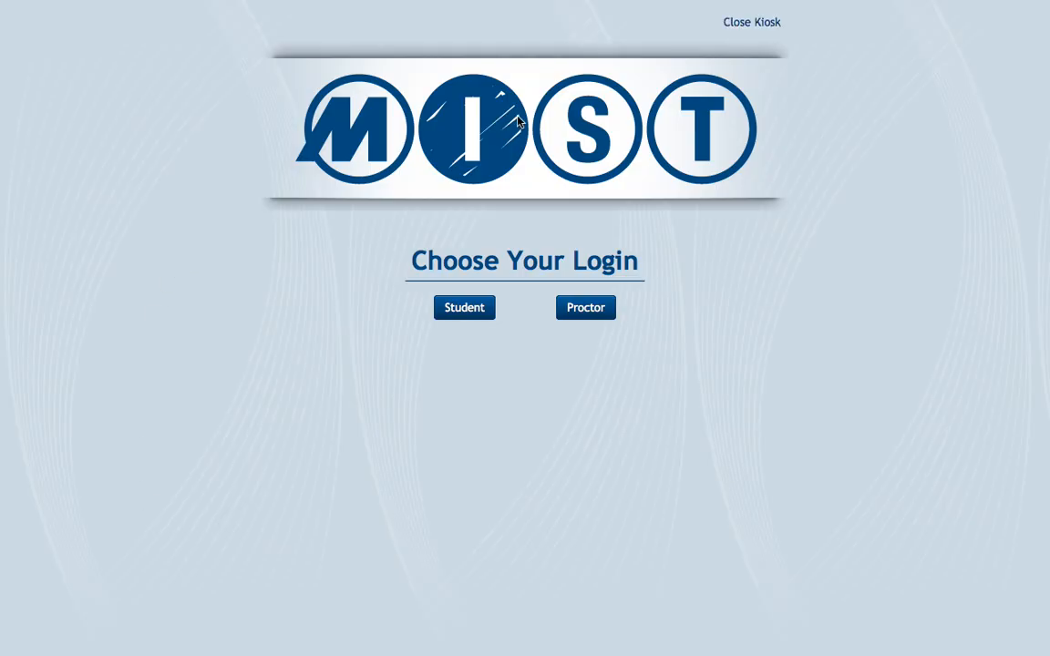
pyautogui.click(464, 307)
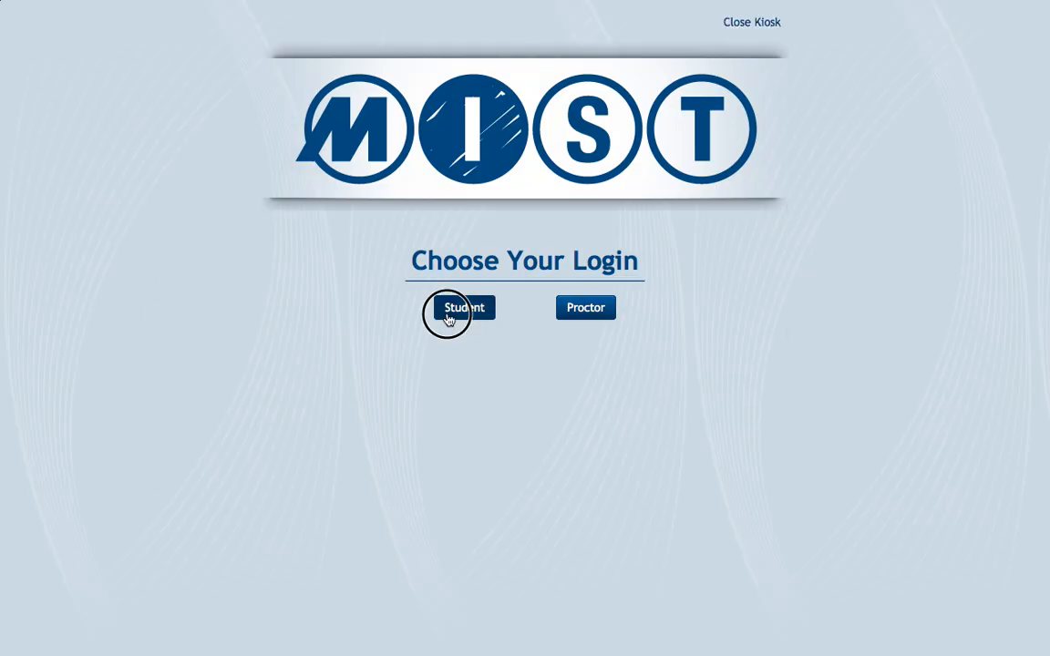
pyautogui.click(463, 307)
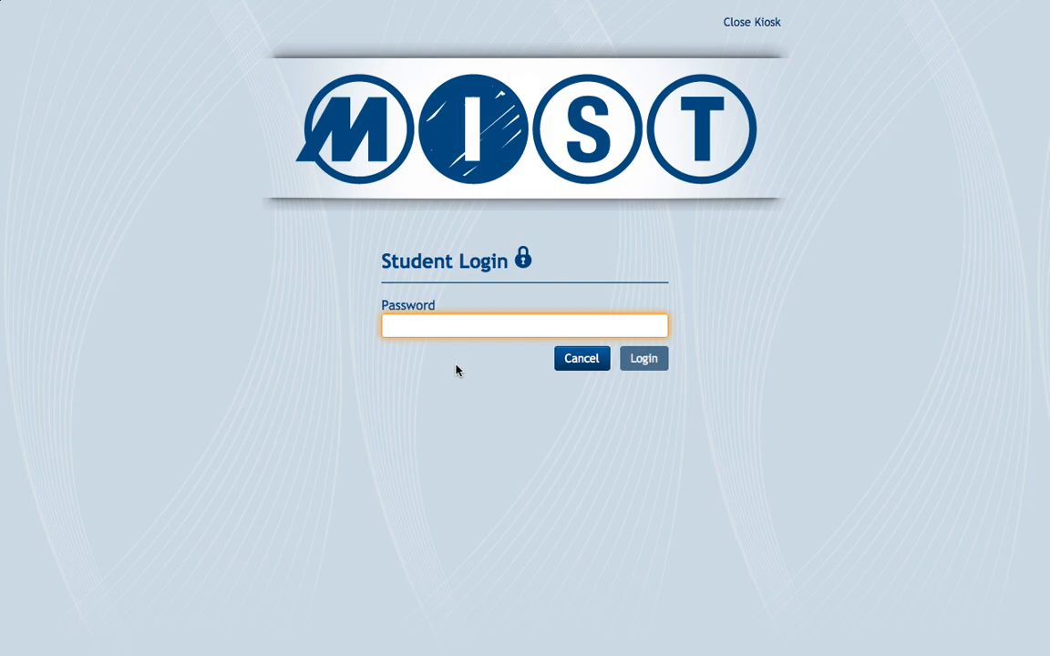
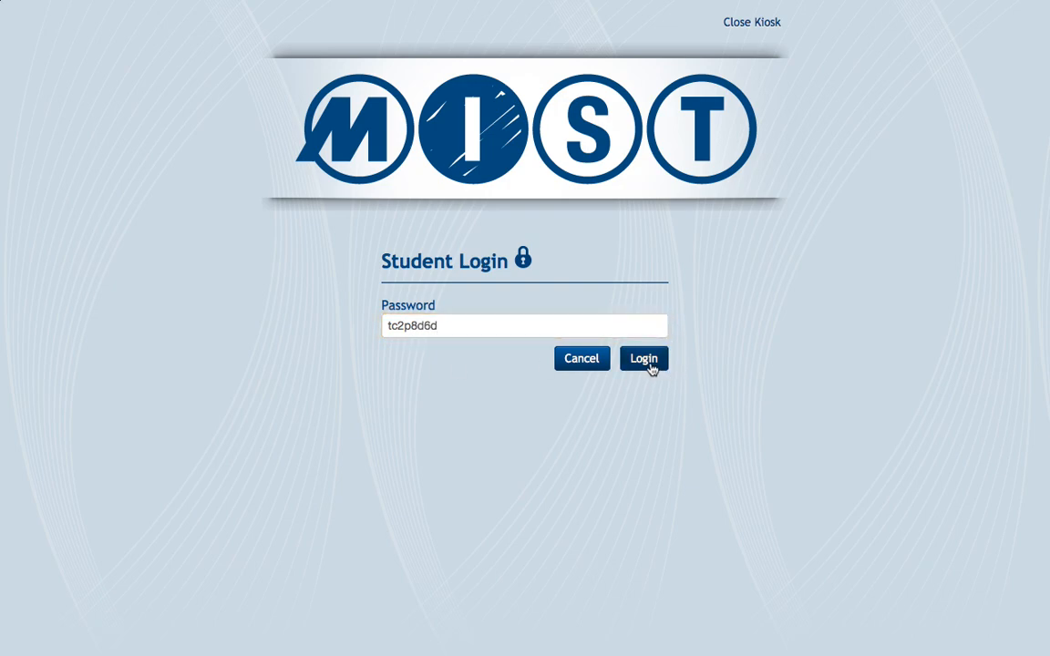
# Log in and confirm the student and Grade 3 Writing Practice Task 2 details
pyautogui.click(643, 358)
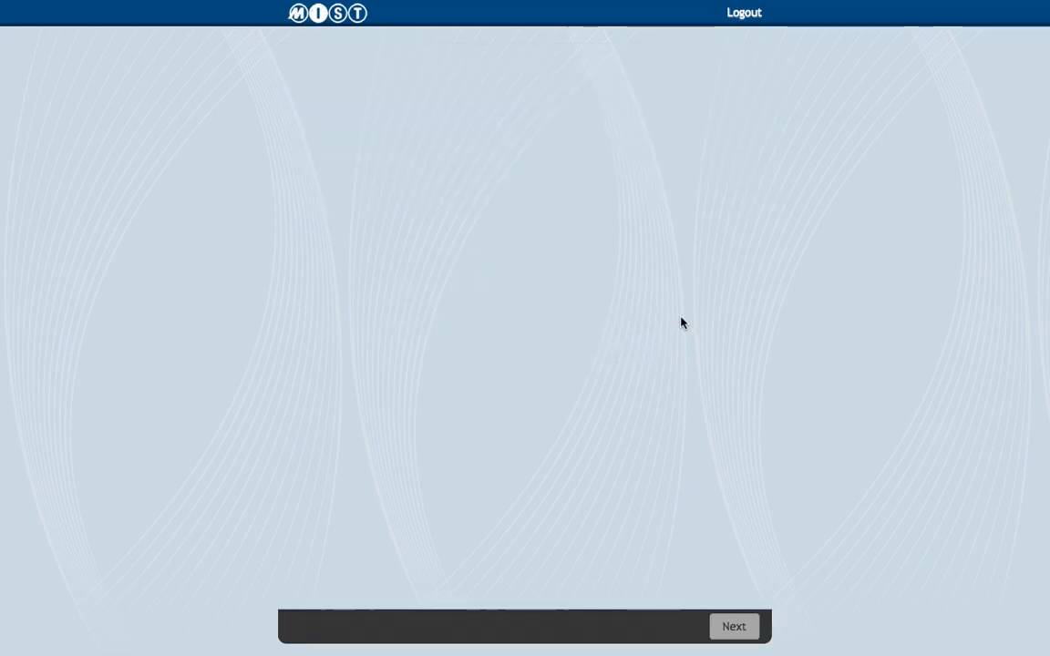
pyautogui.click(733, 626)
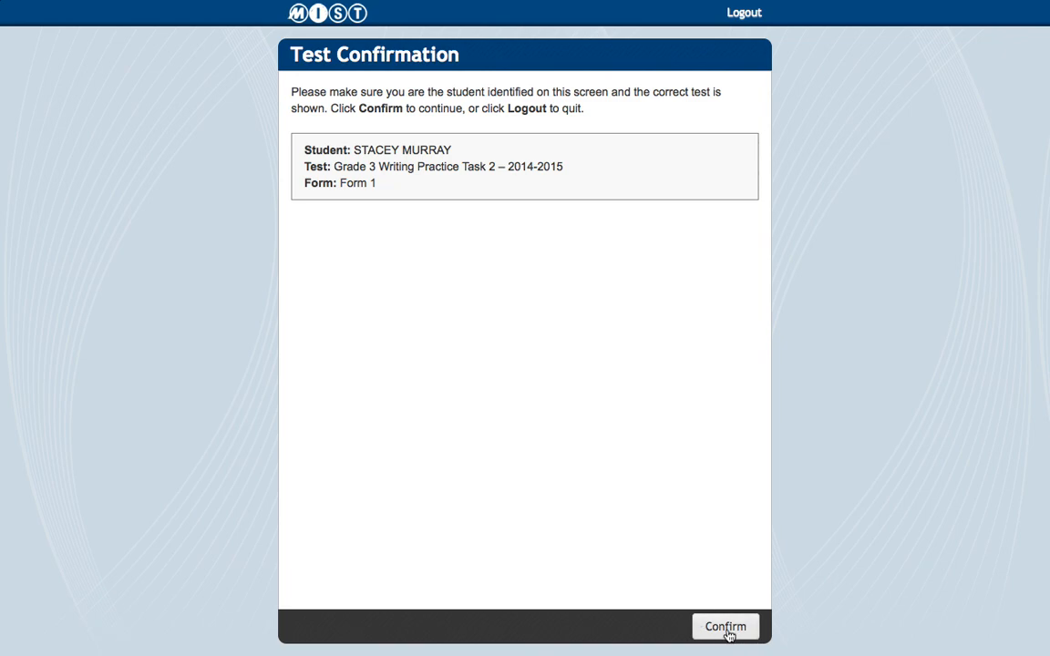
pyautogui.click(726, 626)
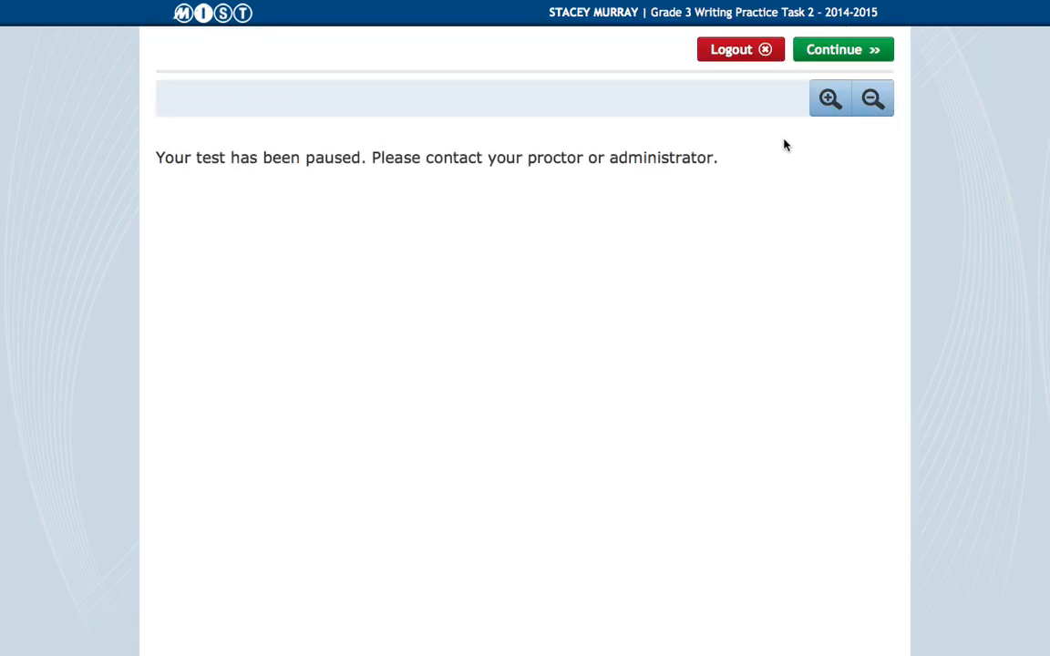
pyautogui.moveTo(825, 82)
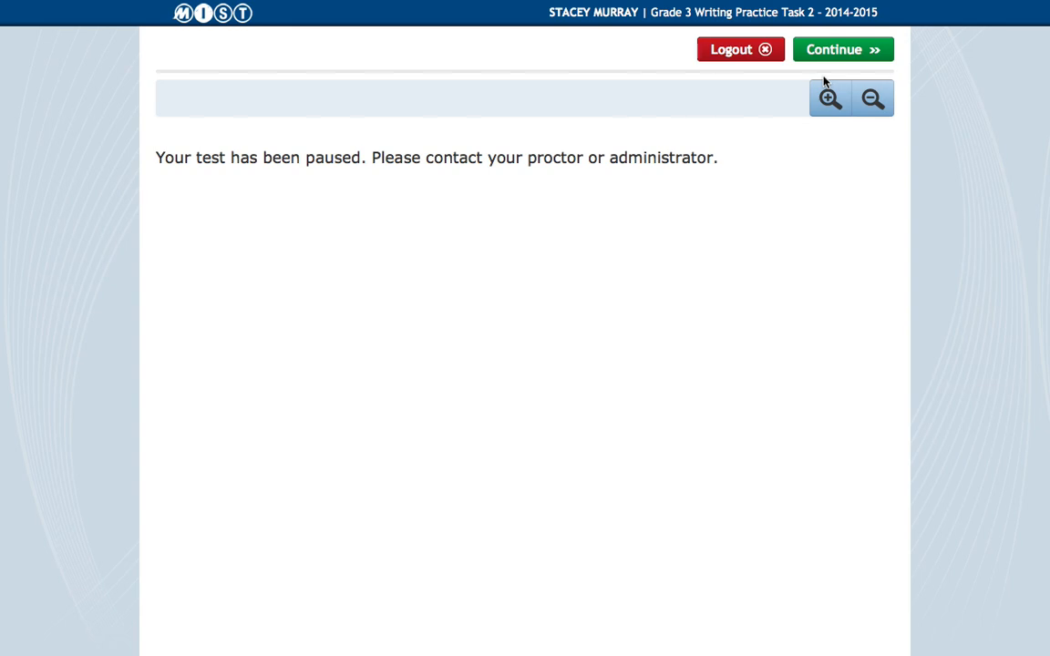
pyautogui.moveTo(841, 49)
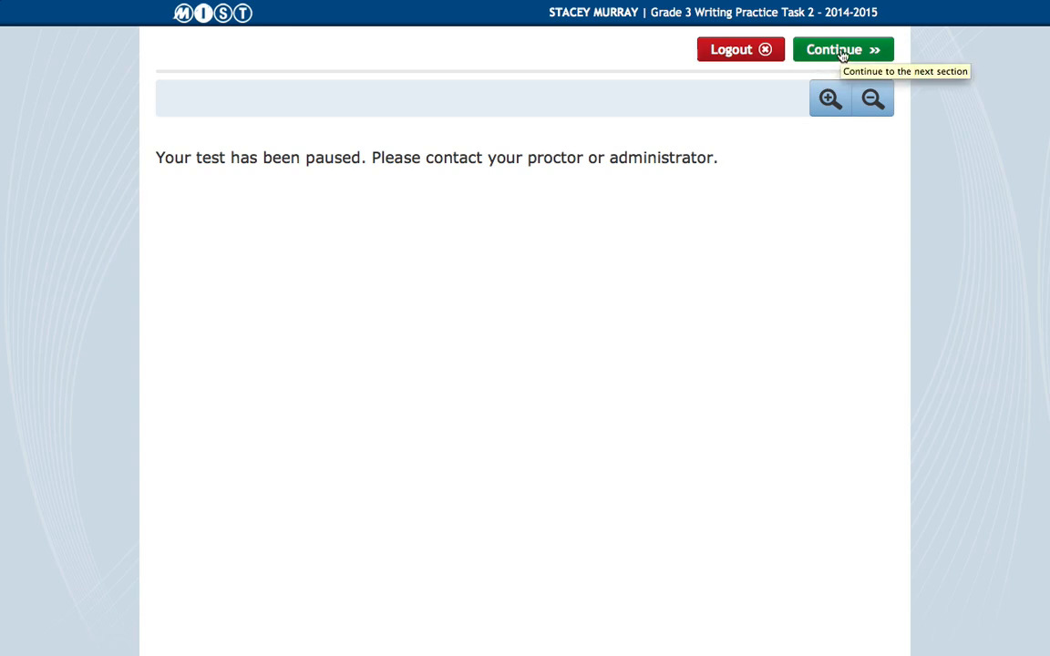
# Continue to the tools page and highlight the 'Click the highlighter…' sentence
pyautogui.click(840, 49)
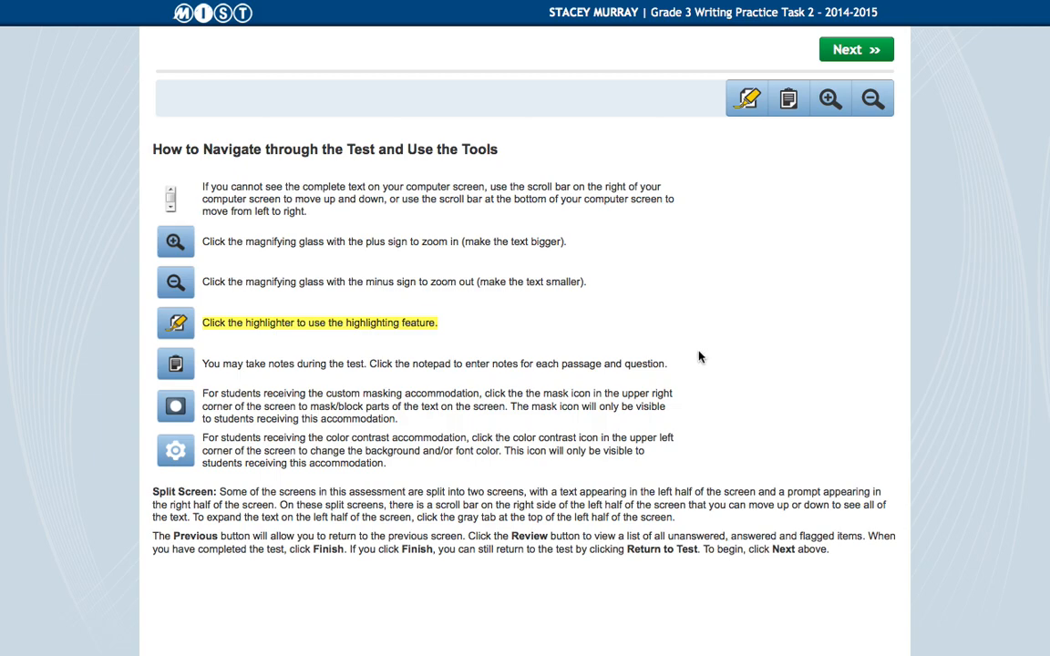
pyautogui.moveTo(633, 229)
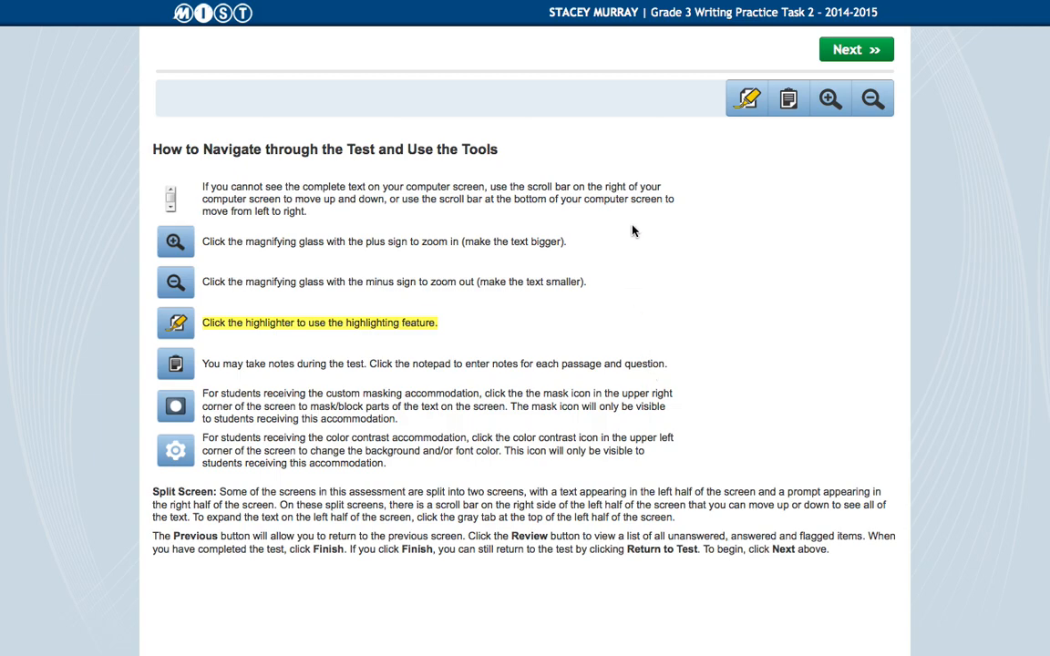
pyautogui.moveTo(609, 434)
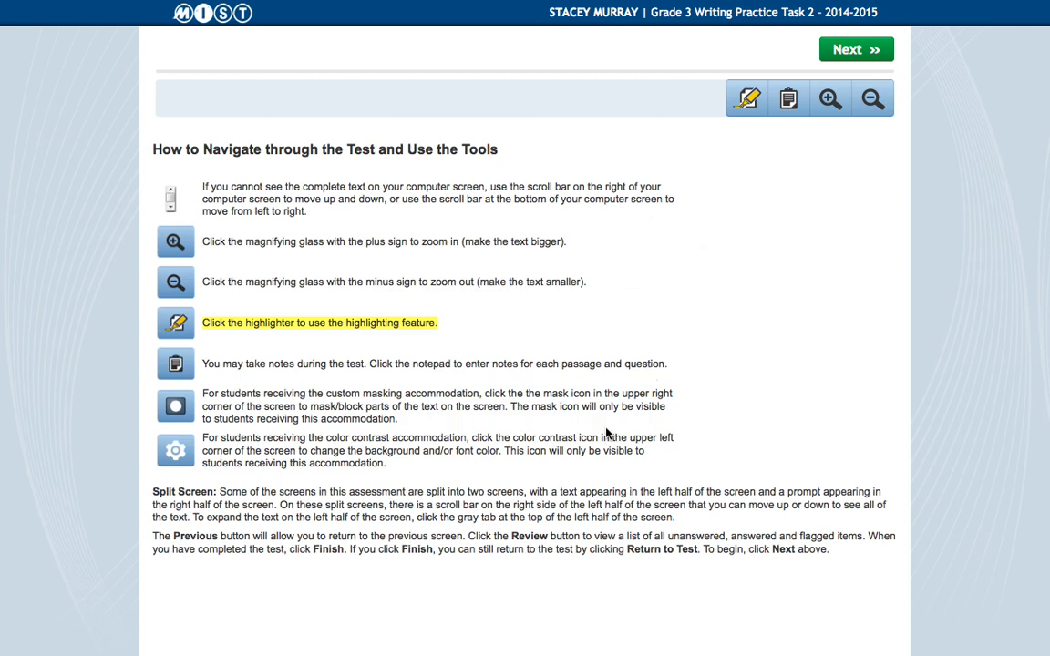
pyautogui.moveTo(871, 206)
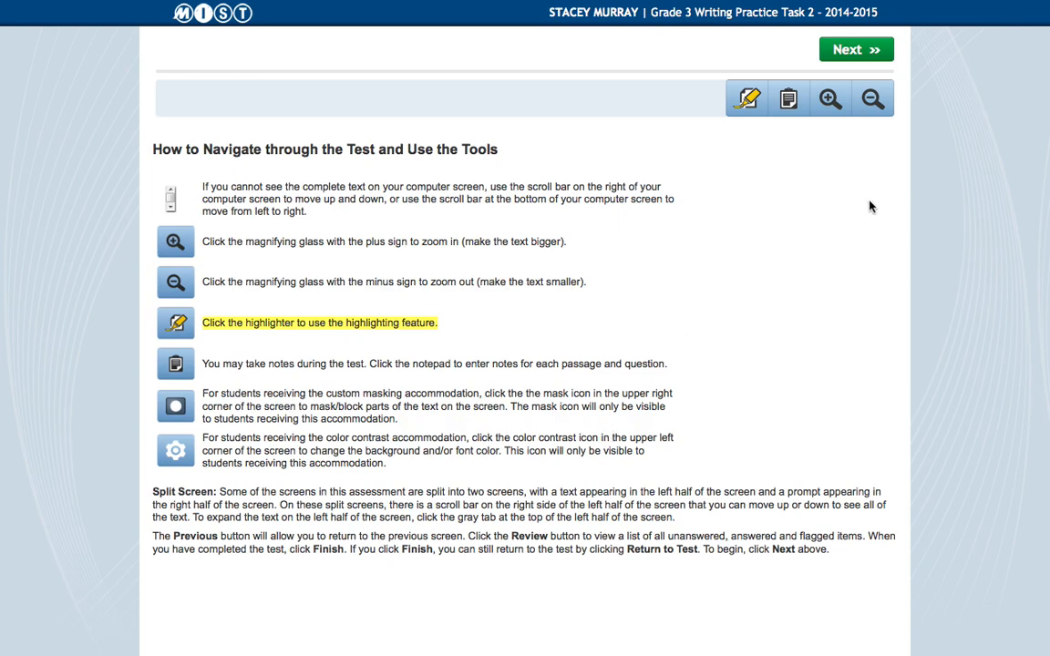
pyautogui.click(746, 97)
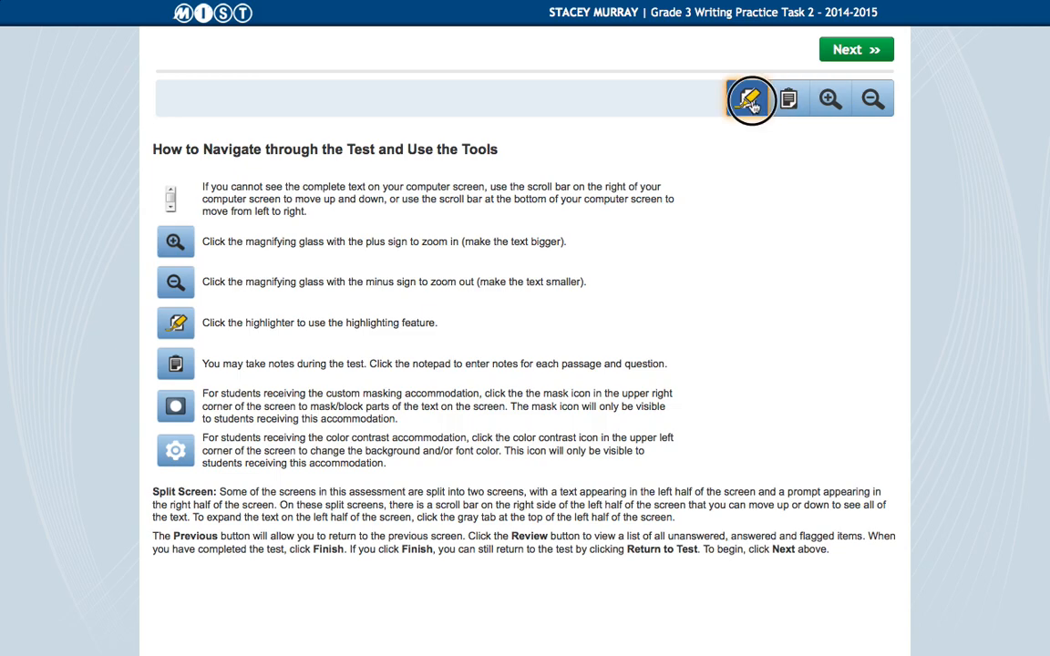
pyautogui.moveTo(206, 330)
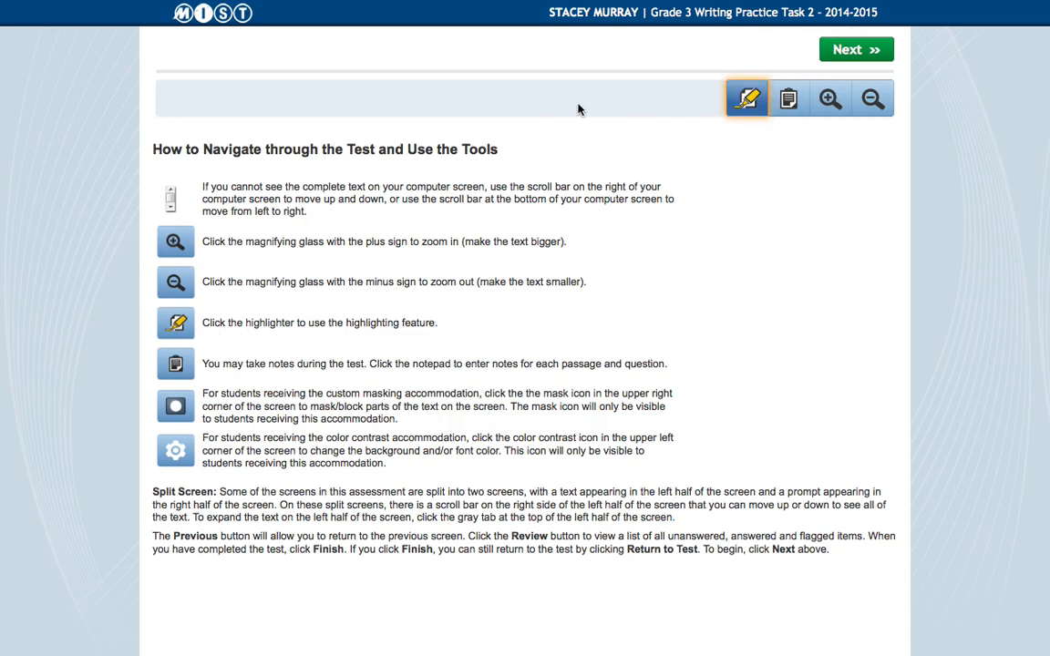
pyautogui.moveTo(213, 314)
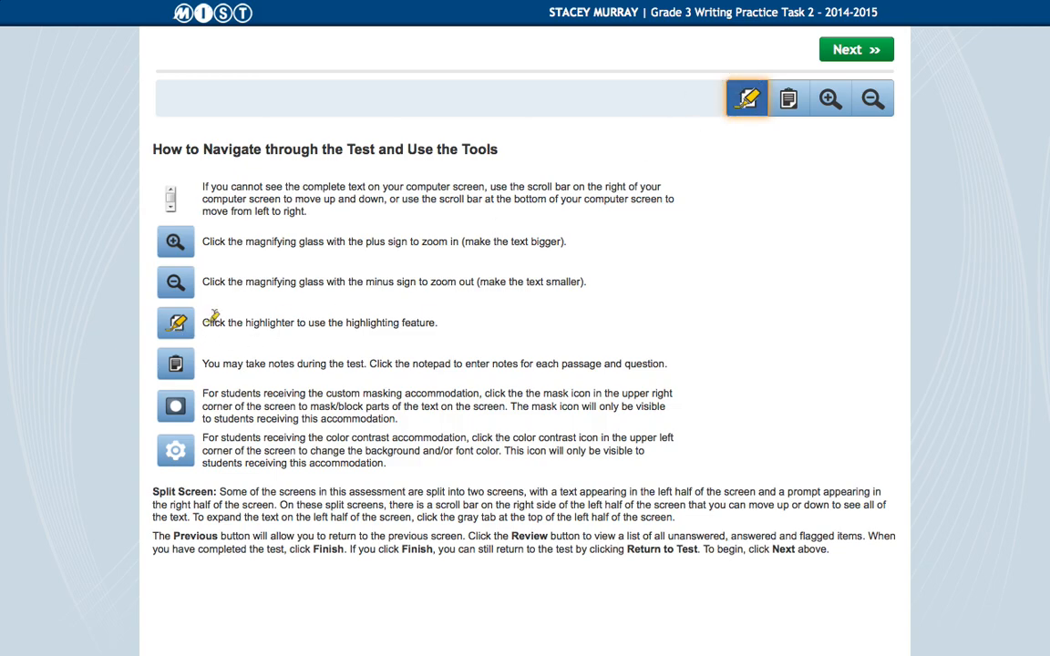
pyautogui.moveTo(202, 322); pyautogui.dragTo(437, 322)
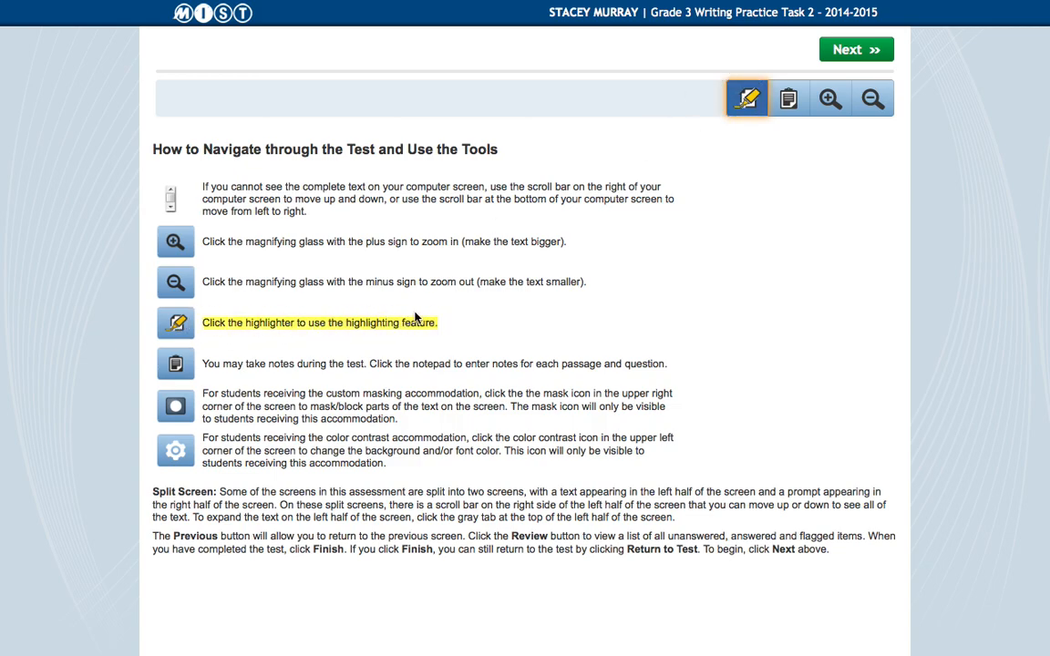
pyautogui.moveTo(693, 345)
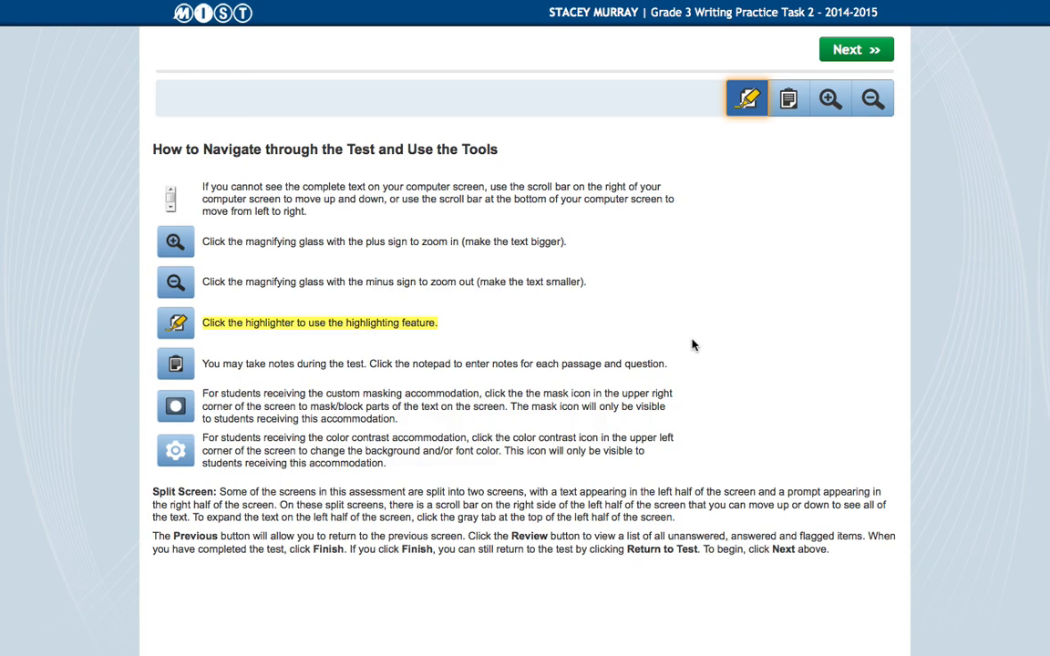
pyautogui.moveTo(746, 145)
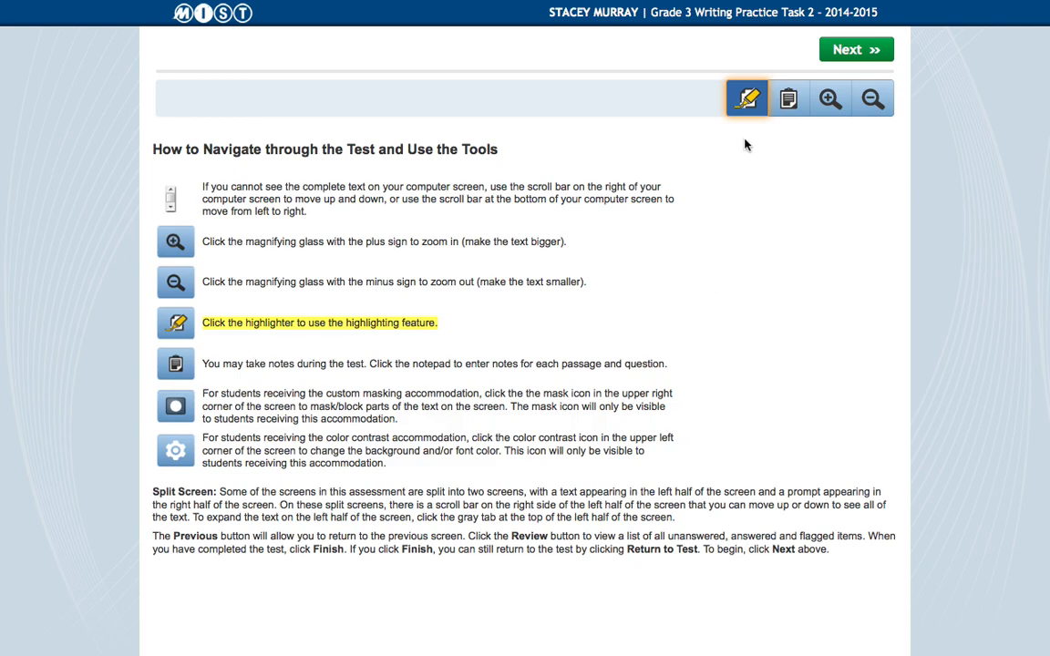
pyautogui.moveTo(416, 478)
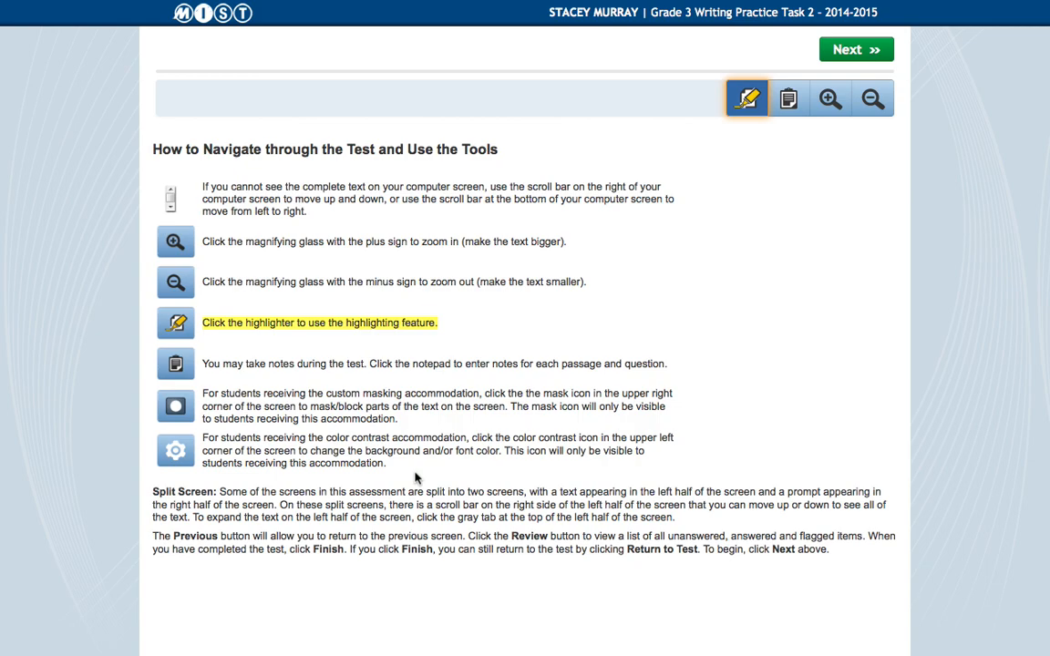
pyautogui.moveTo(790, 98)
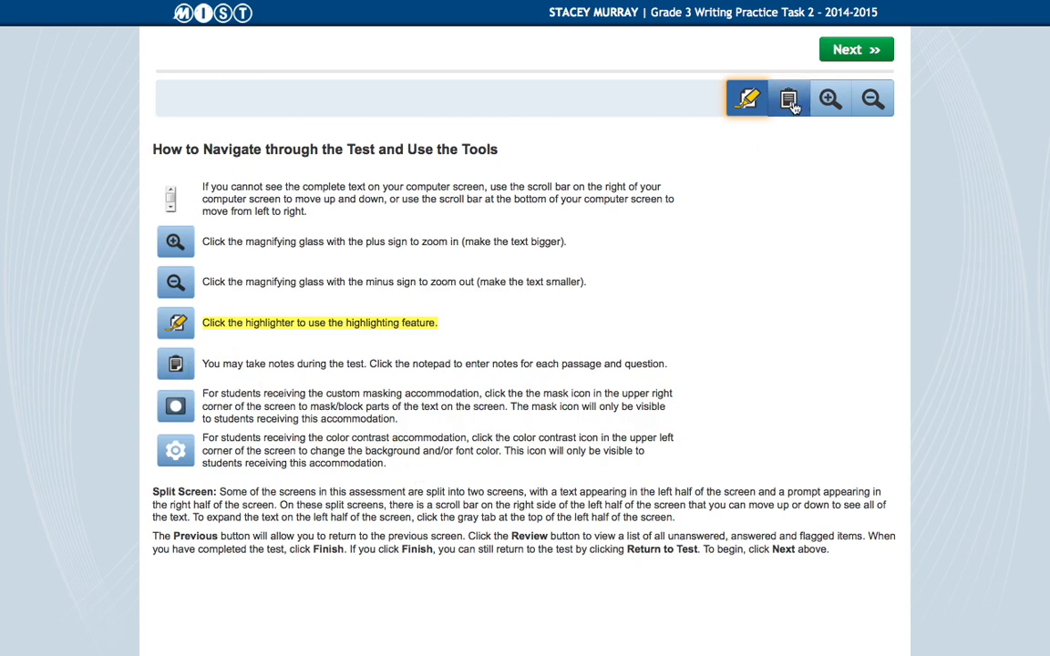
# Save a notepad note saying the second paragraph's second sentence is important evidence
pyautogui.click(788, 98)
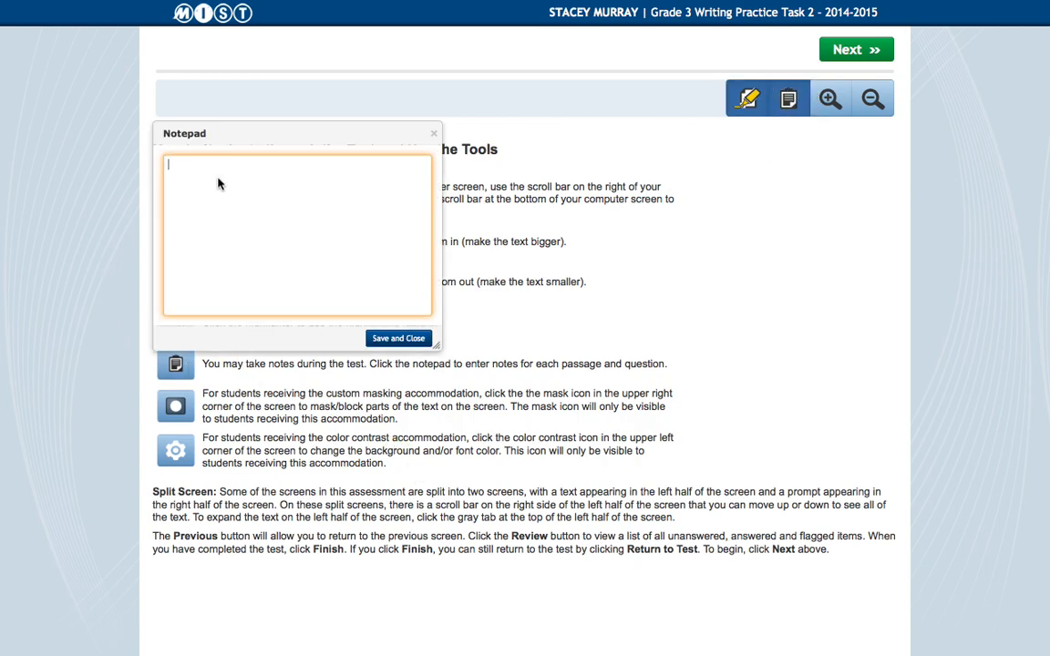
pyautogui.write('T')
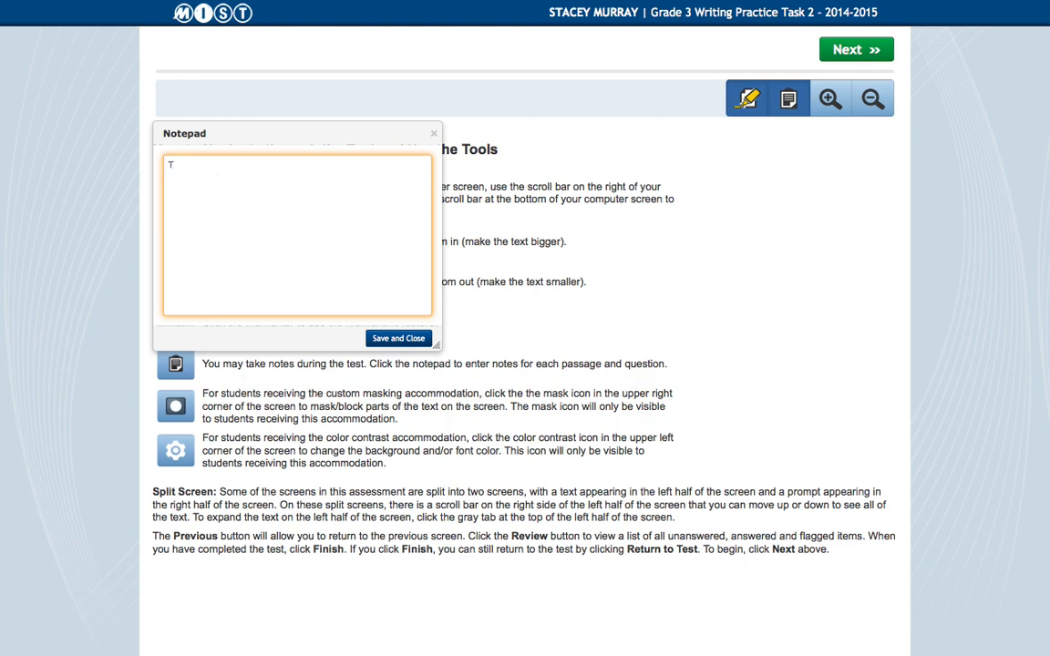
pyautogui.write('he secdo')
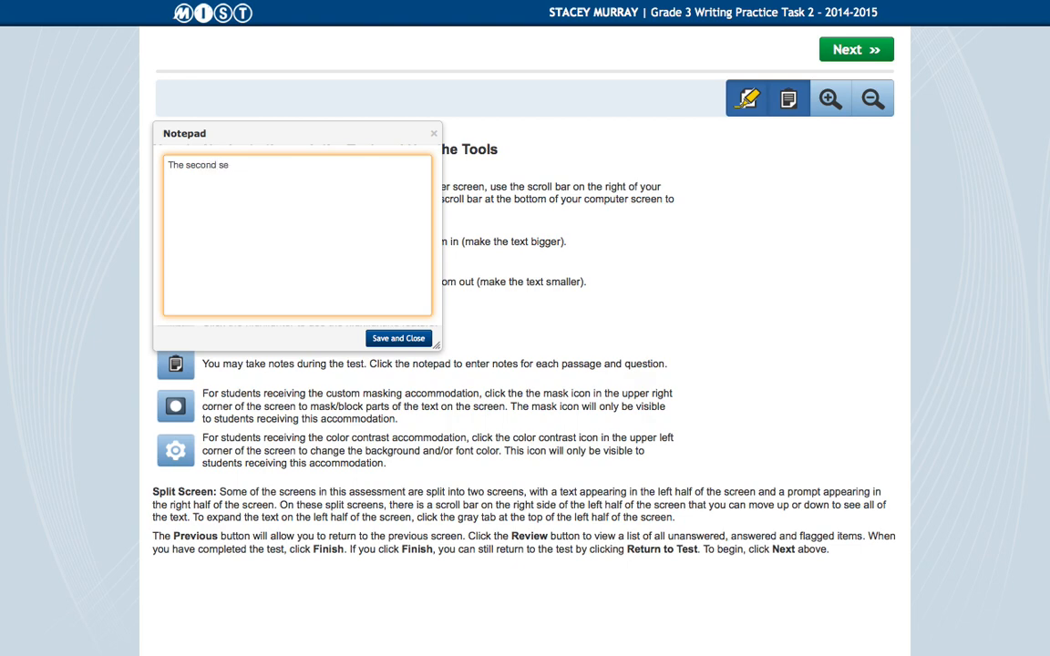
pyautogui.write('ntence in th')
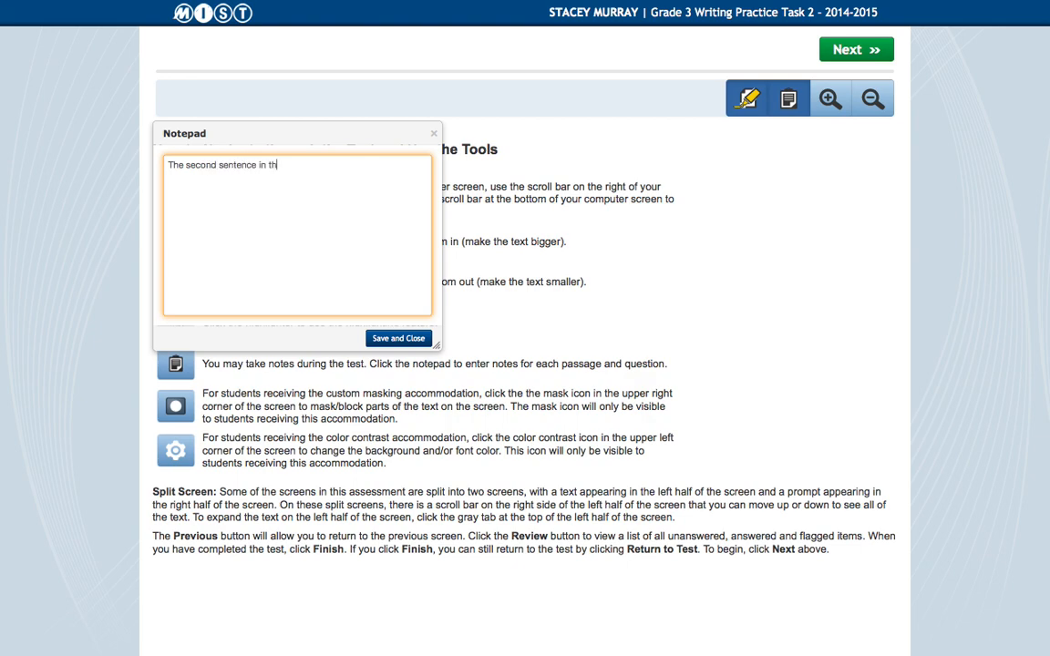
pyautogui.write('e second pa')
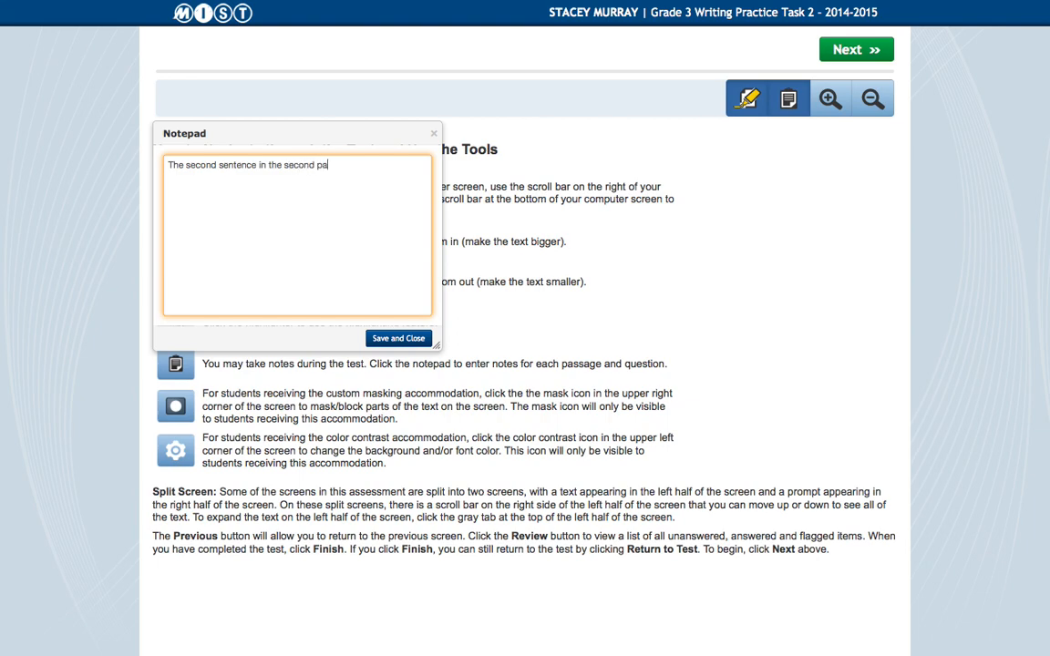
pyautogui.write('ragraph')
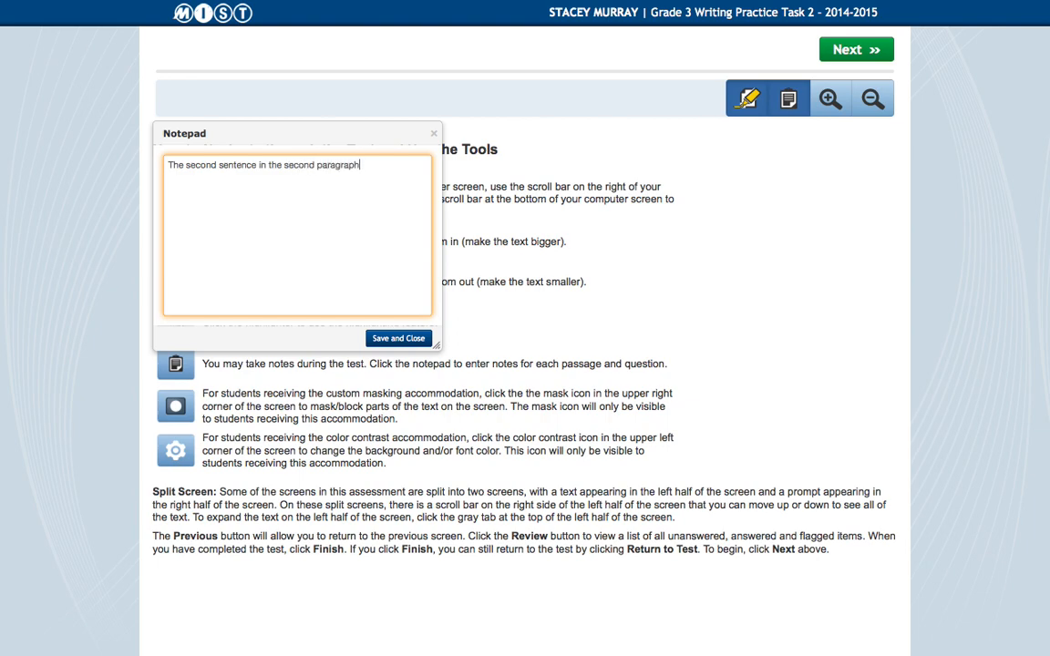
pyautogui.write('is important eviden')
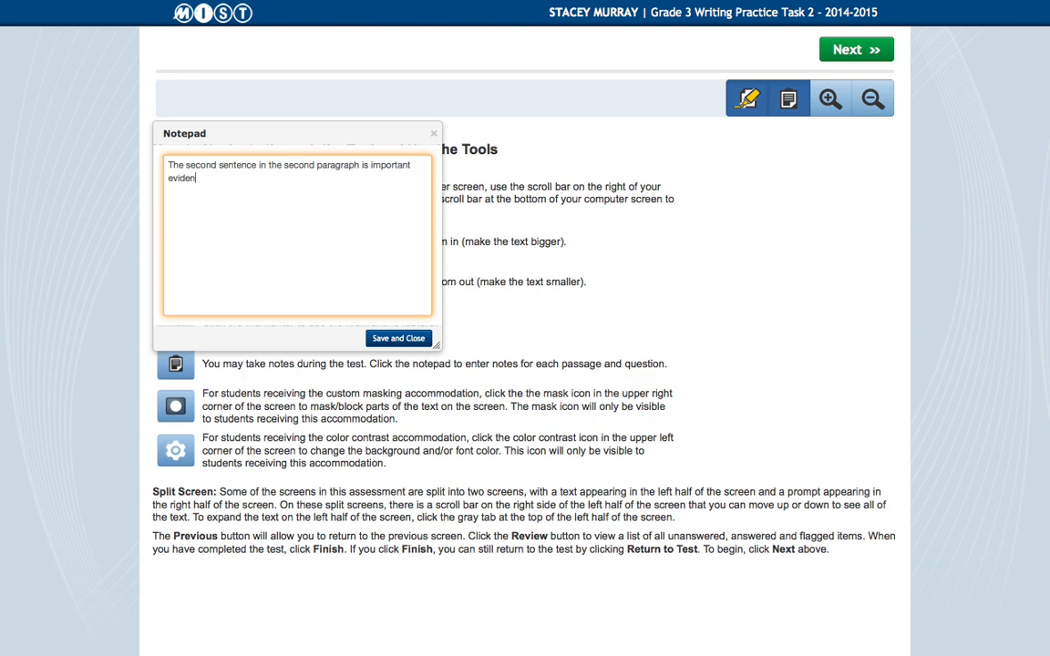
pyautogui.write('ce.')
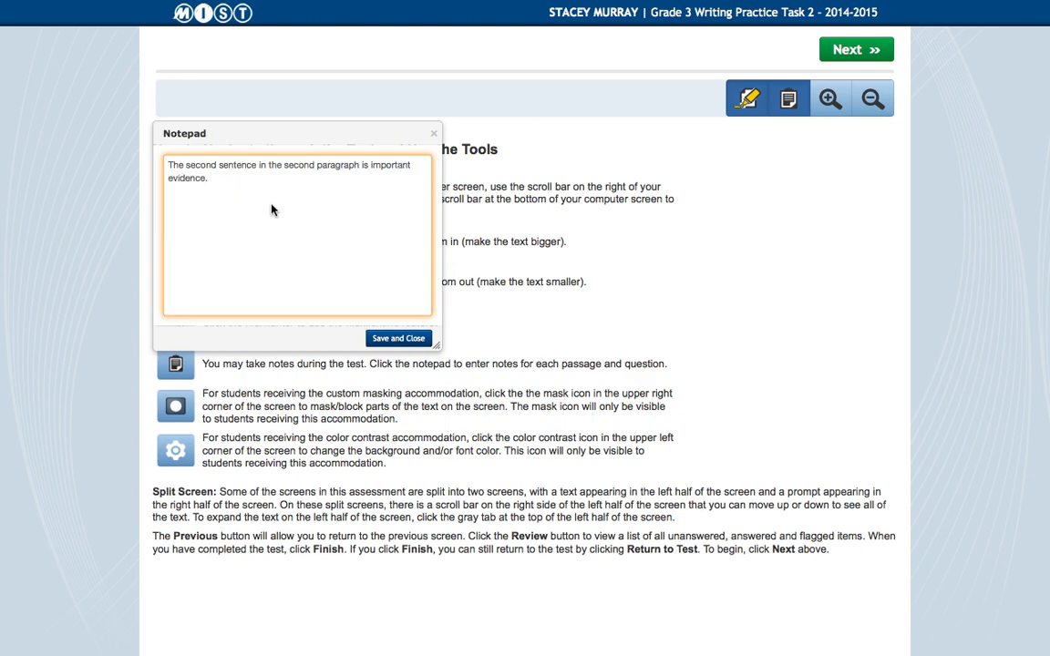
pyautogui.moveTo(414, 131)
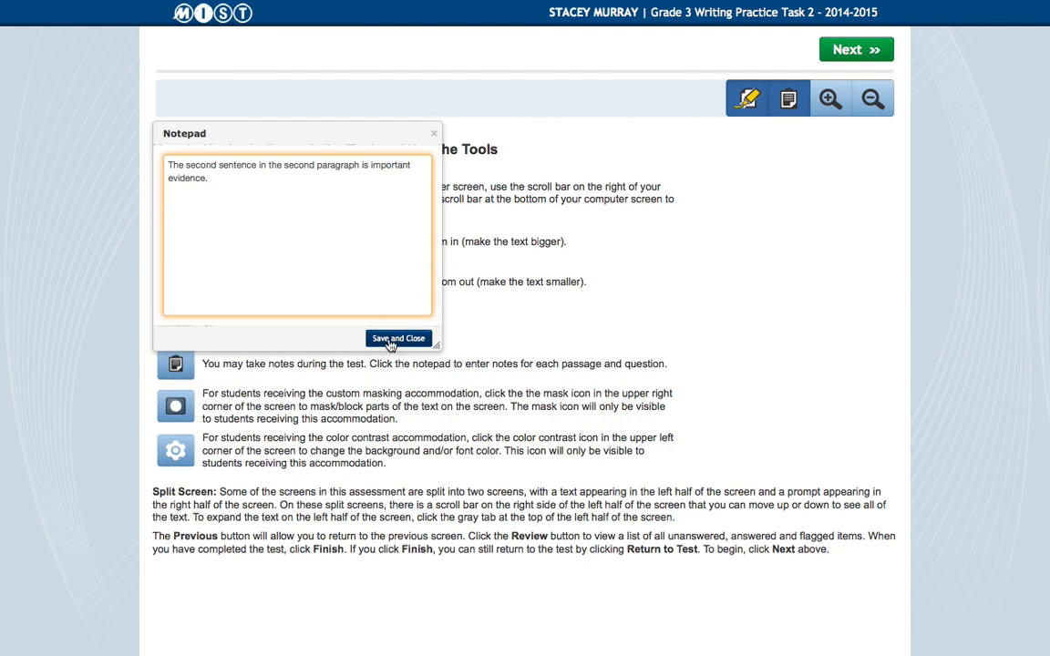
pyautogui.click(398, 339)
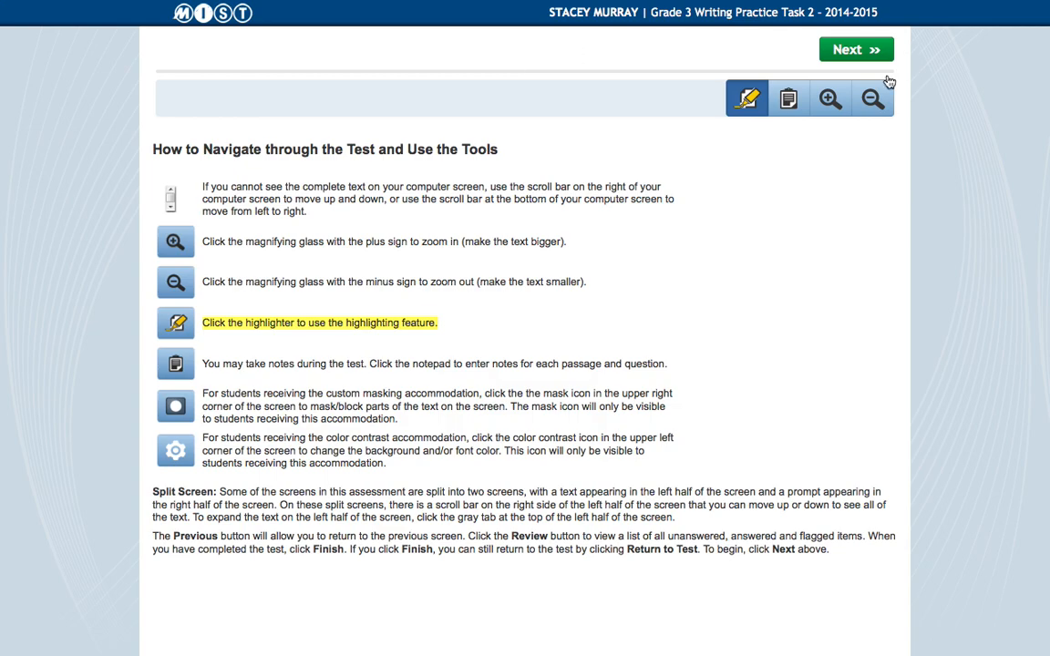
# Reopen the notepad to verify the note, close it, and zoom in
pyautogui.click(788, 97)
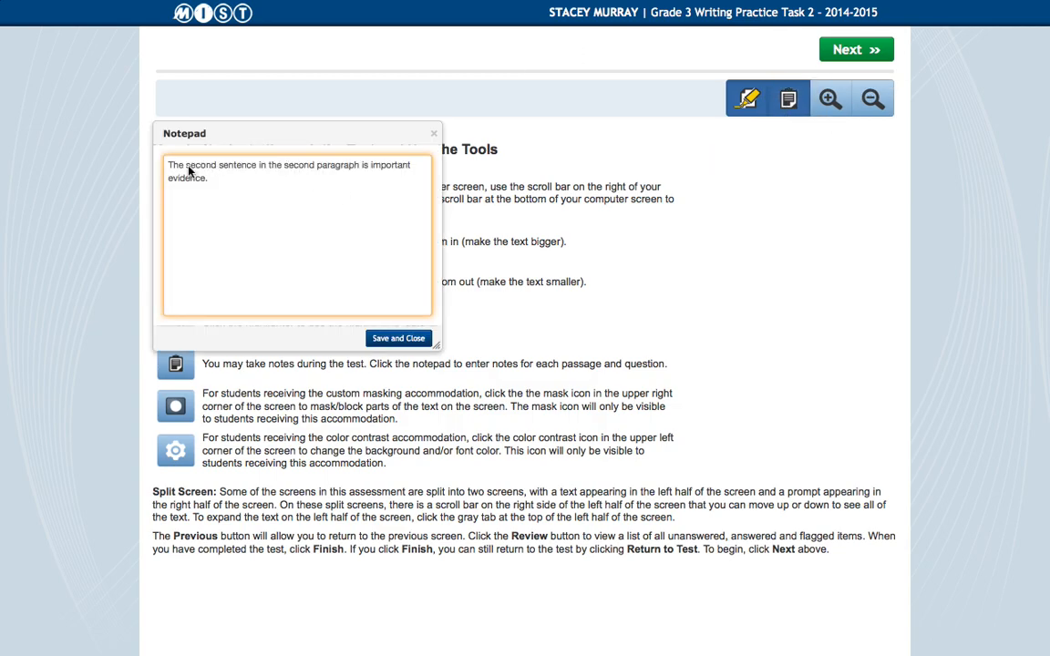
pyautogui.click(398, 338)
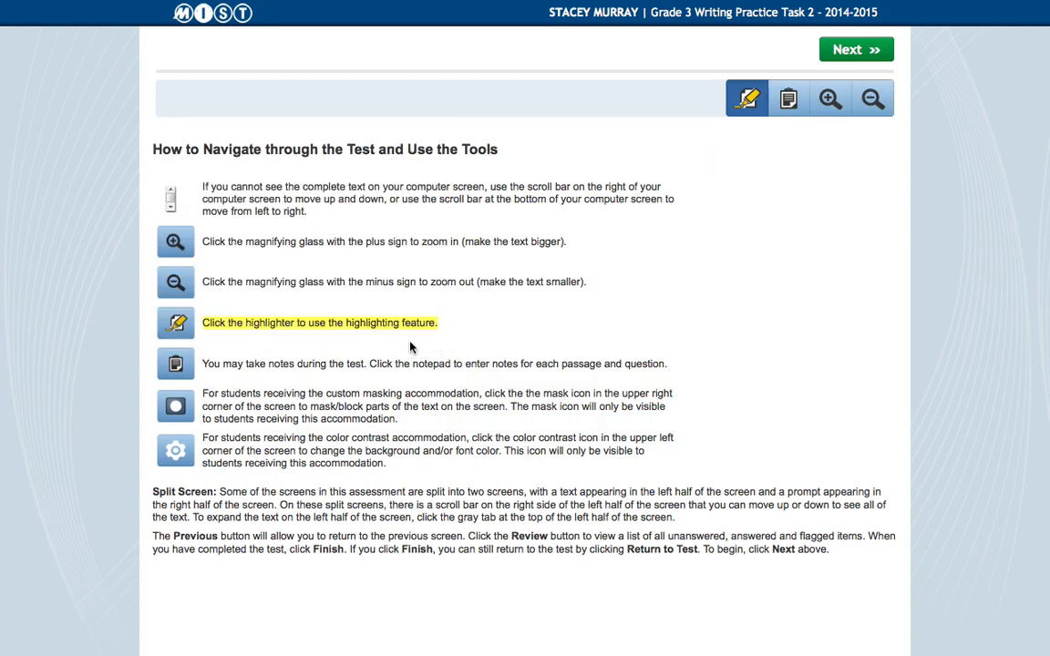
pyautogui.moveTo(201, 256)
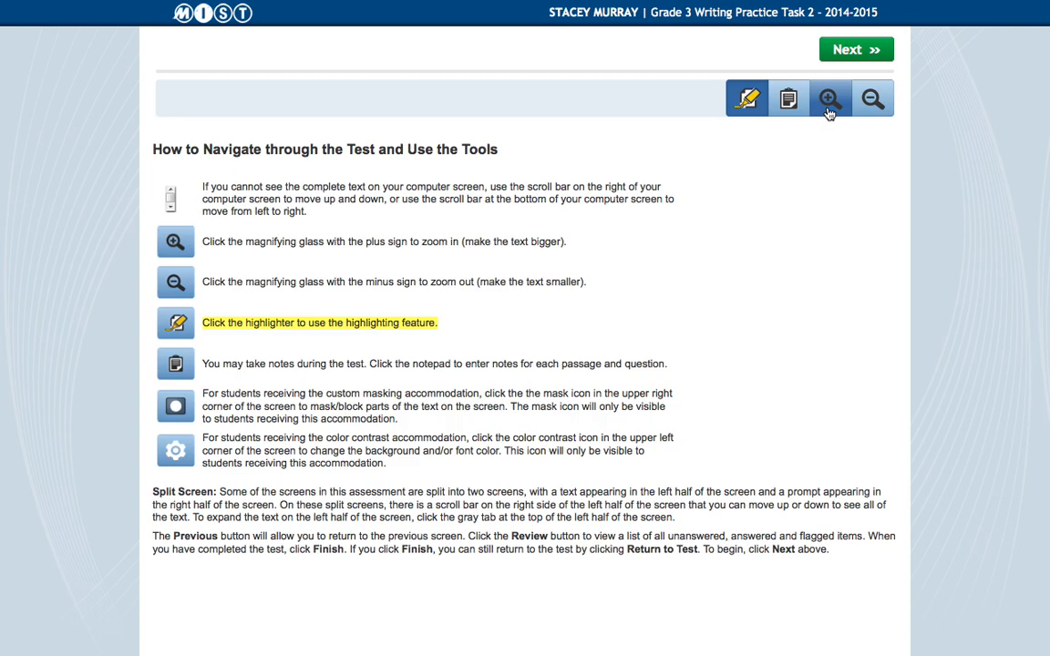
pyautogui.click(829, 98)
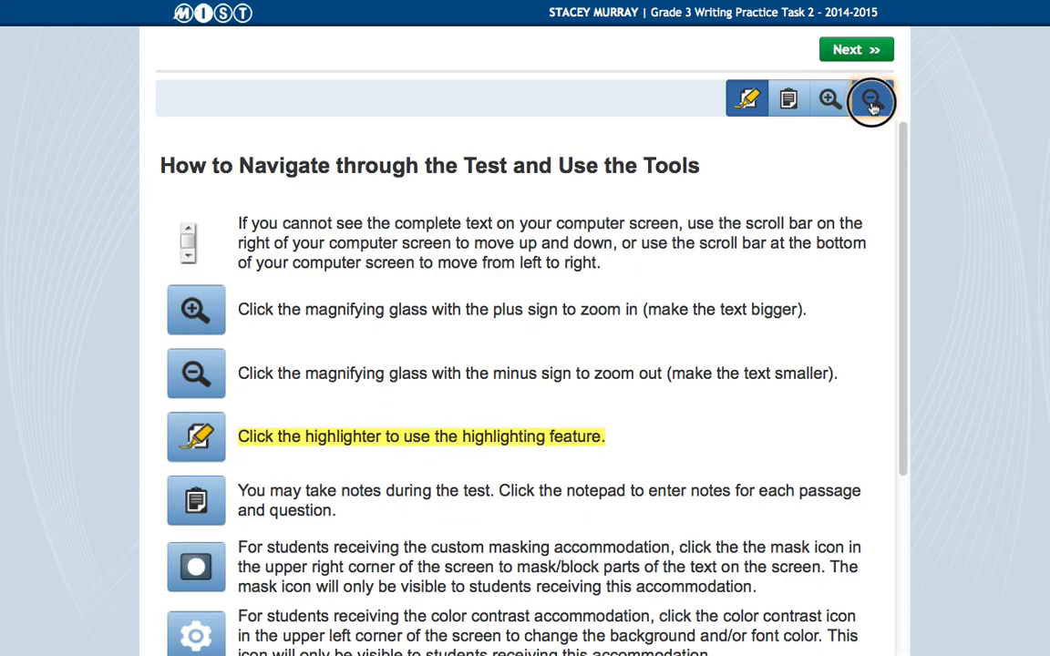
pyautogui.moveTo(828, 98)
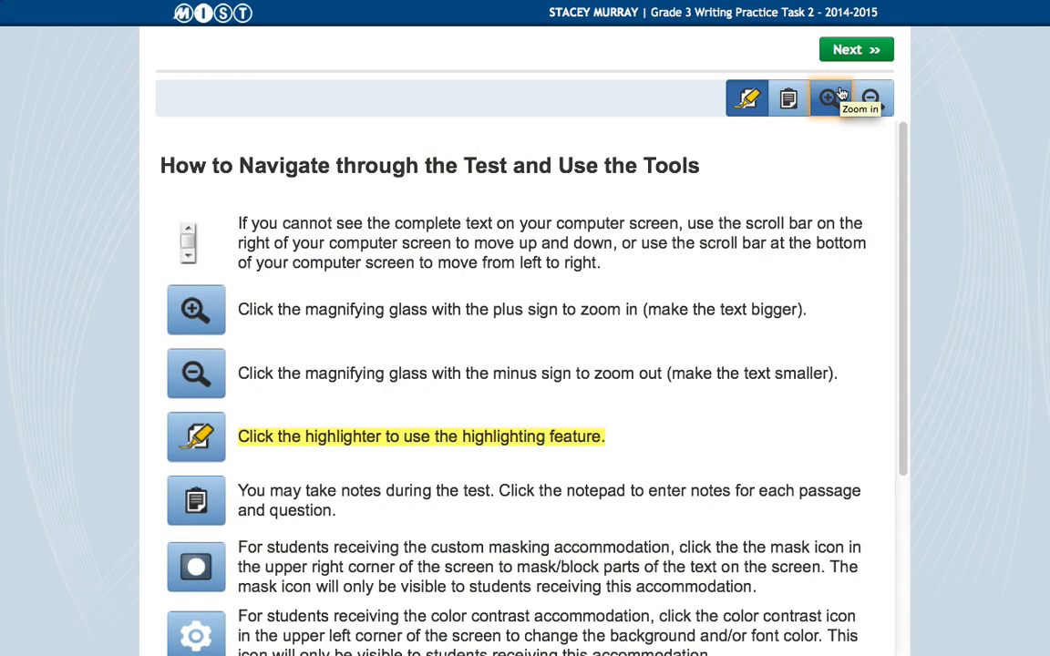
# Compare larger and smaller text with Zoom In/Out, then advance to the editing tools page
pyautogui.click(827, 97)
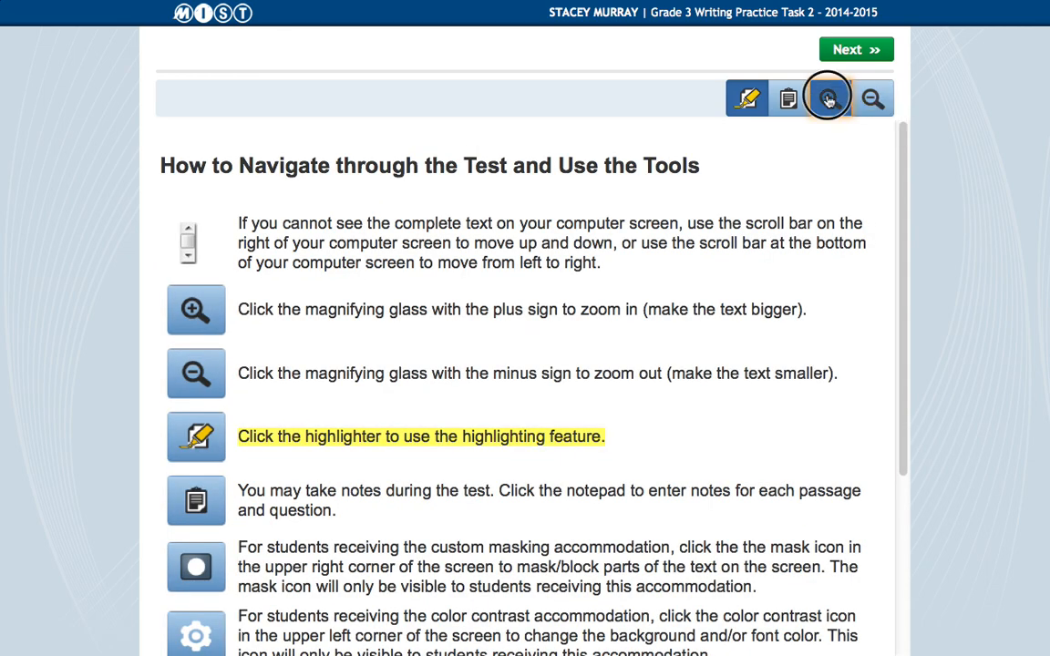
pyautogui.click(871, 99)
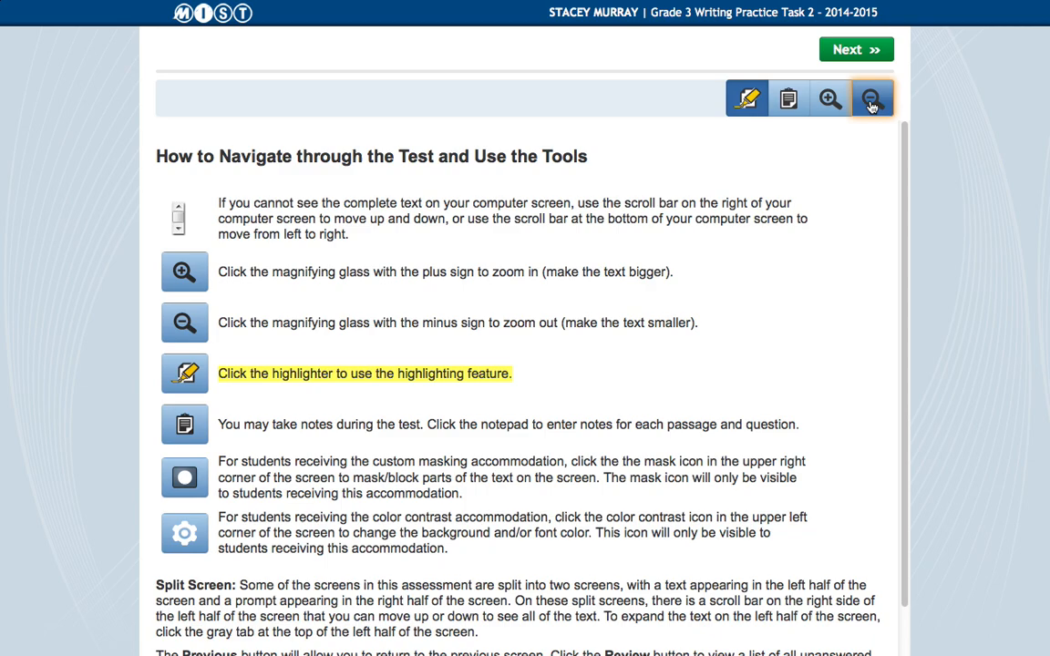
pyautogui.click(828, 98)
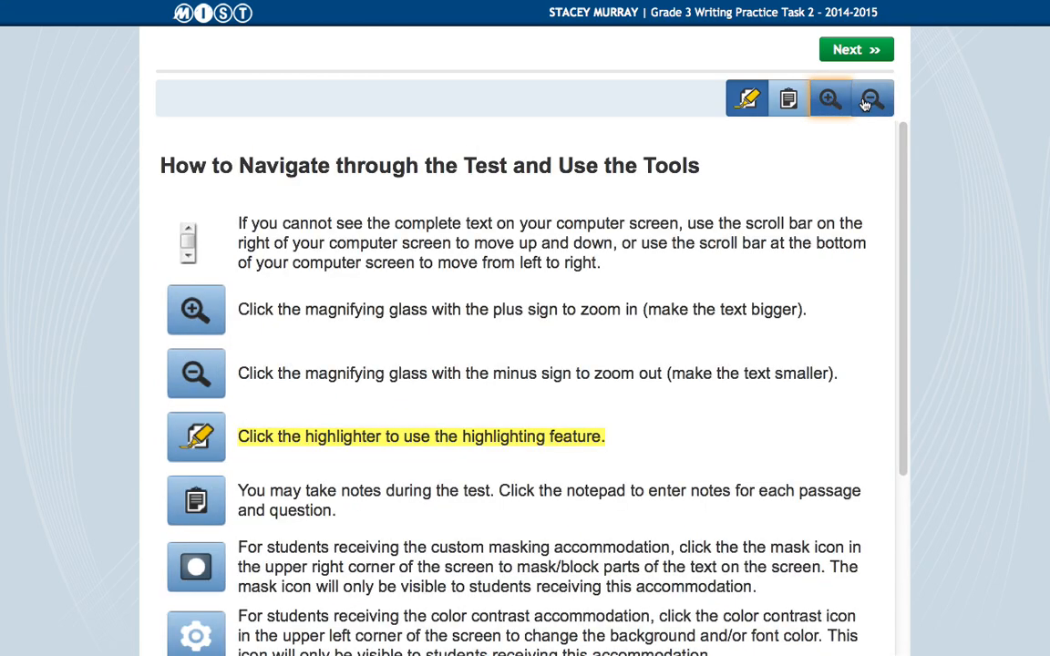
pyautogui.click(870, 98)
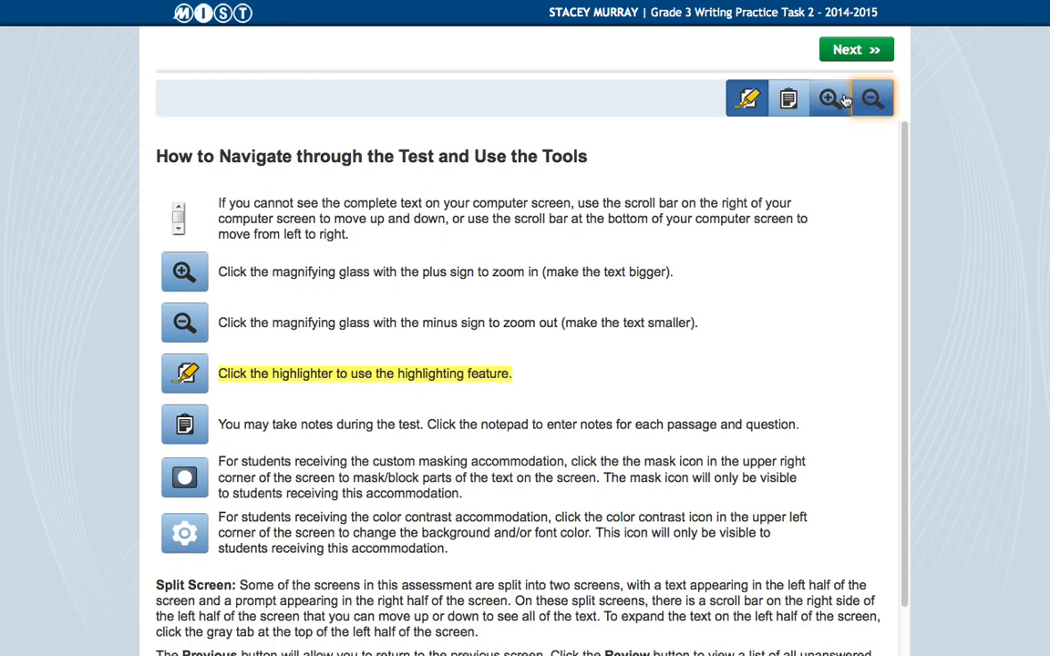
pyautogui.click(856, 49)
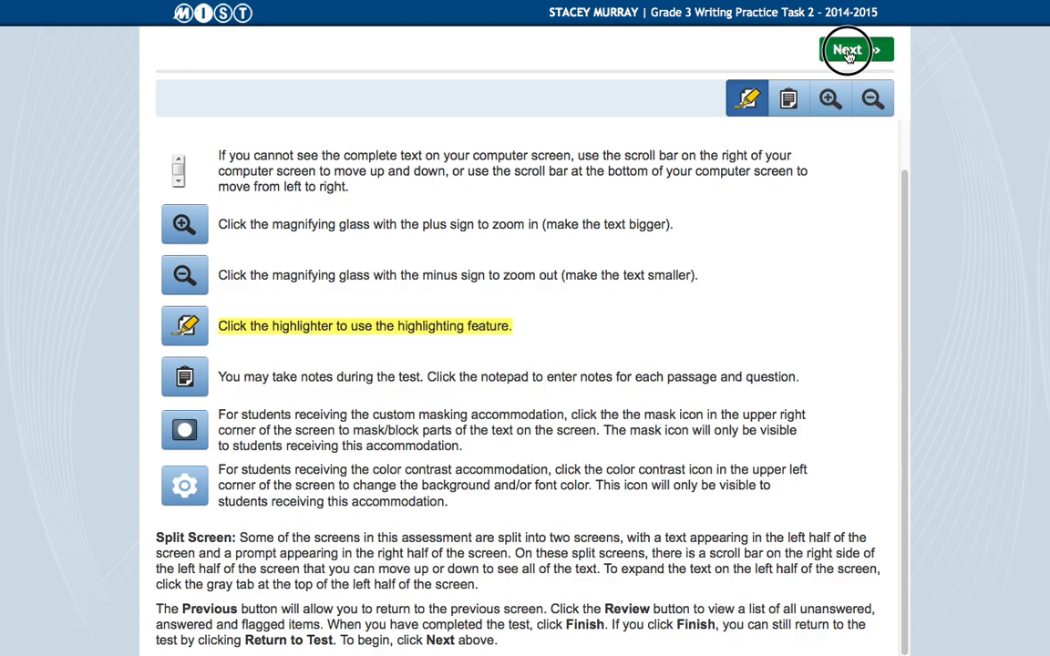
pyautogui.click(847, 50)
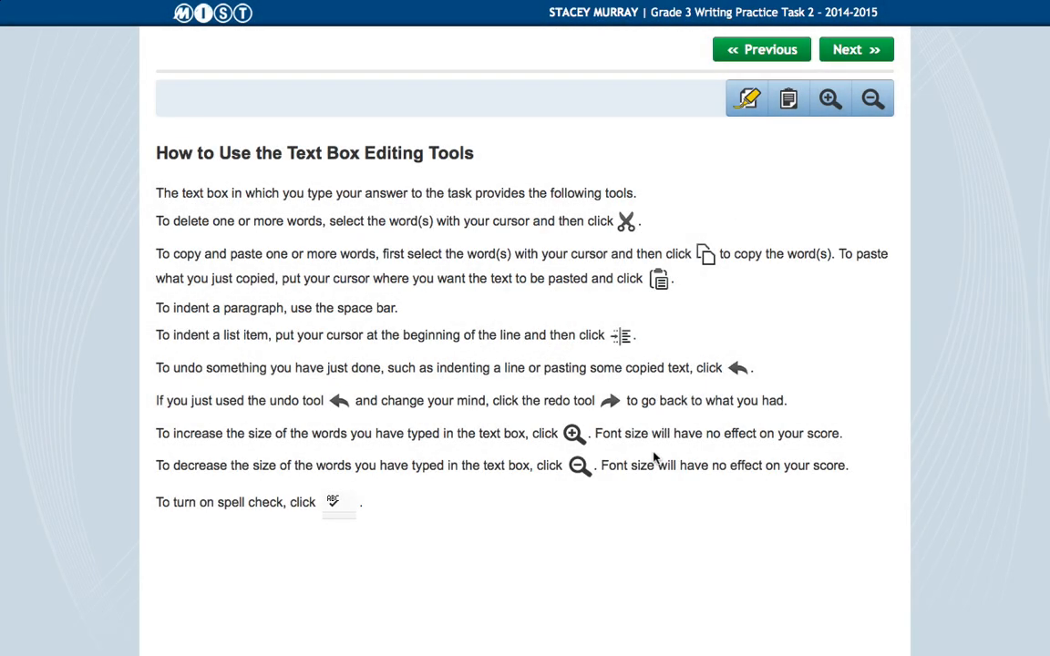
pyautogui.moveTo(403, 503)
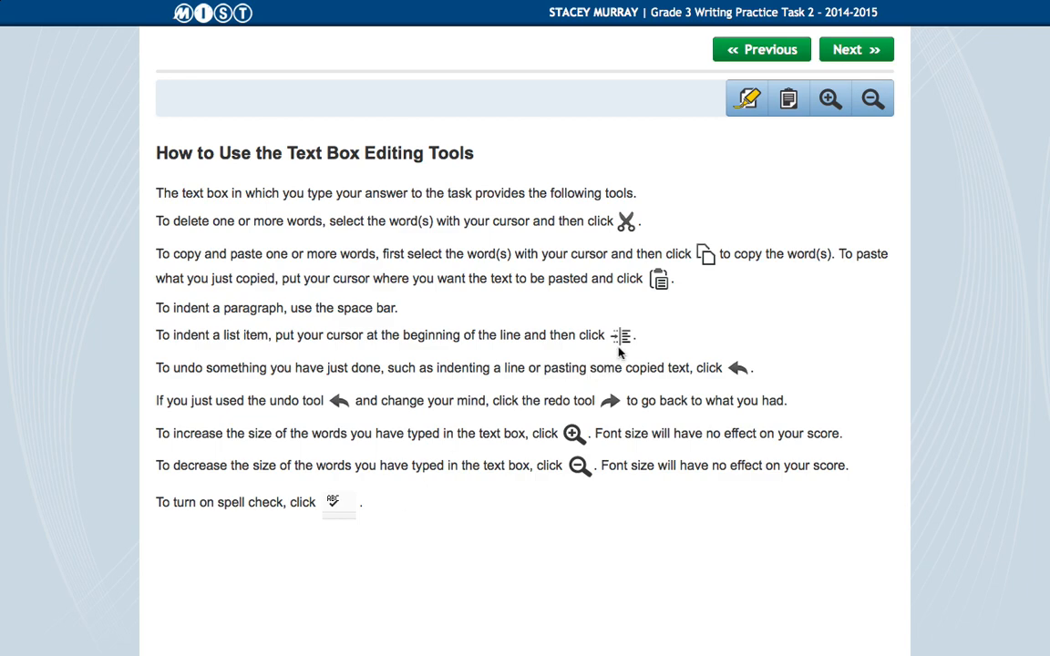
pyautogui.moveTo(629, 223)
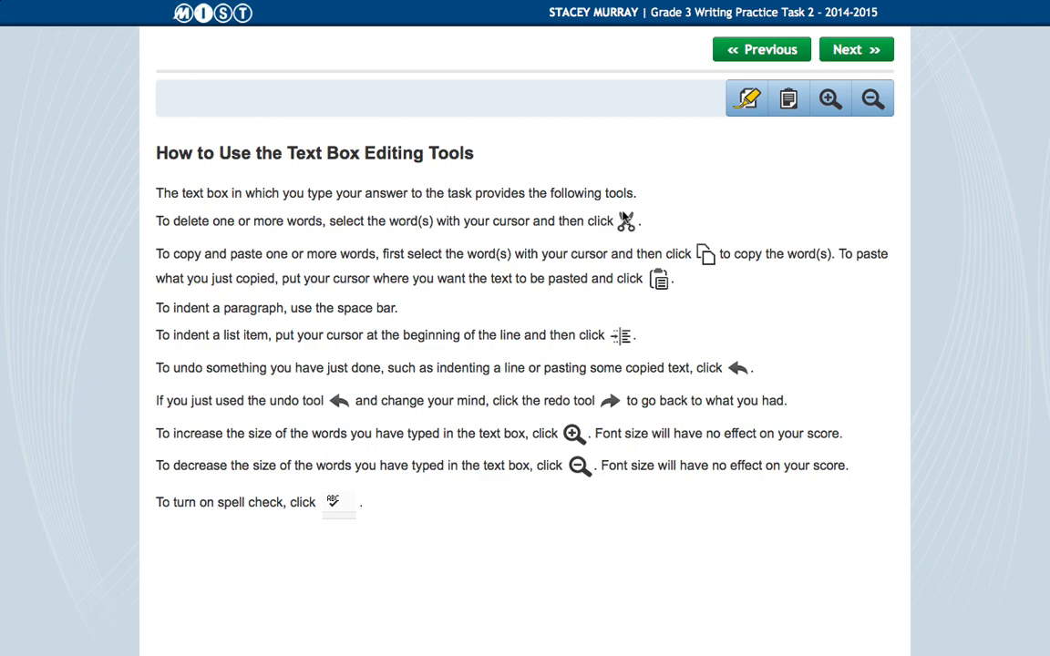
pyautogui.moveTo(605, 223)
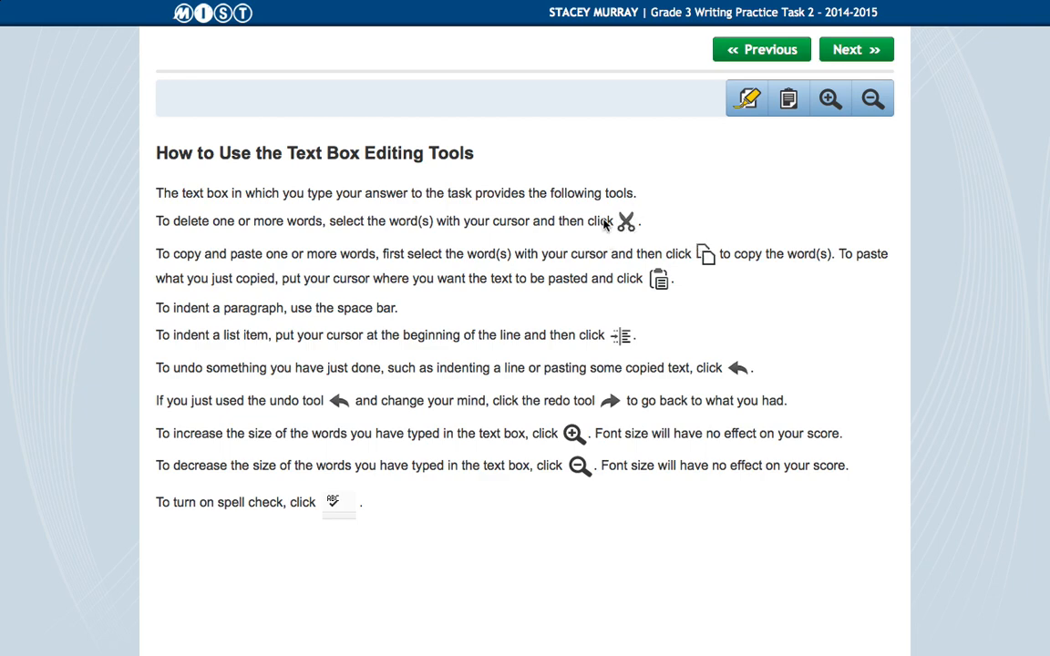
pyautogui.moveTo(725, 260)
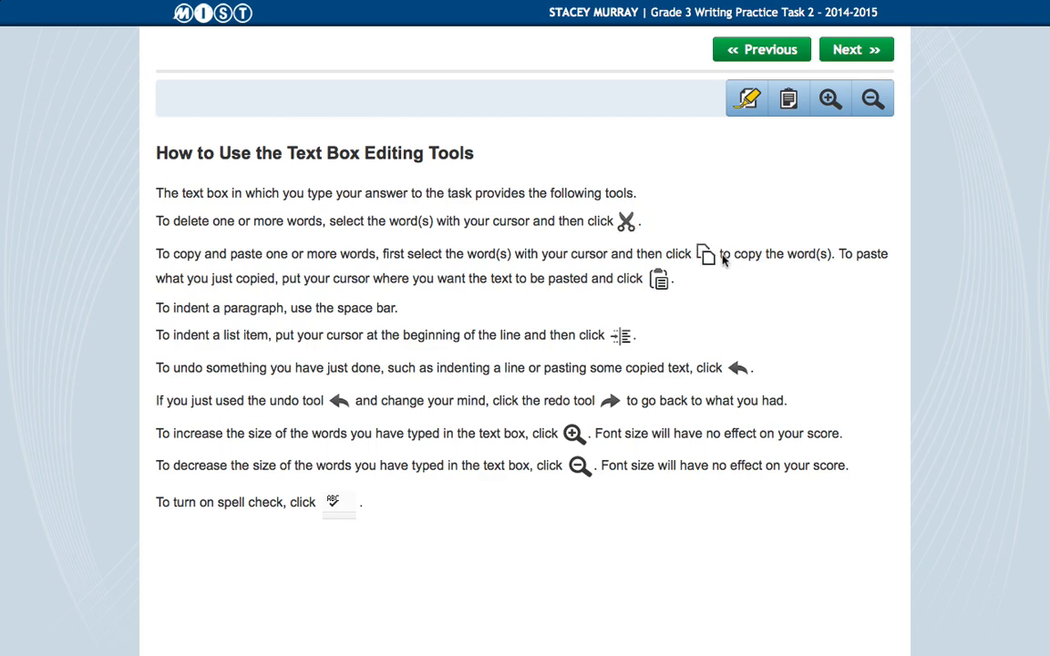
pyautogui.moveTo(709, 255)
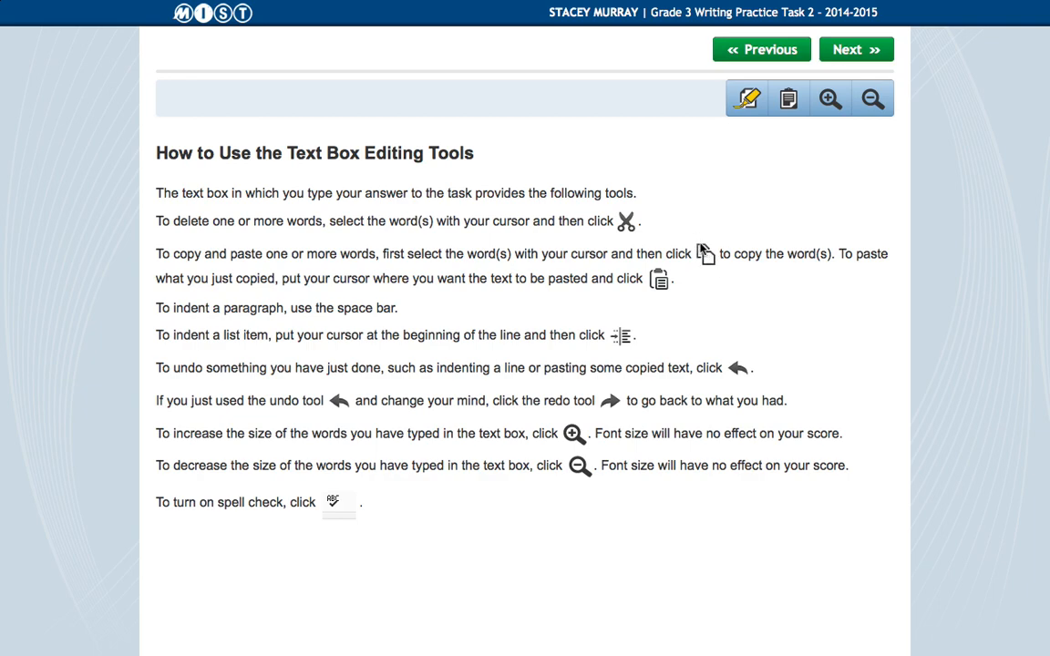
pyautogui.moveTo(670, 296)
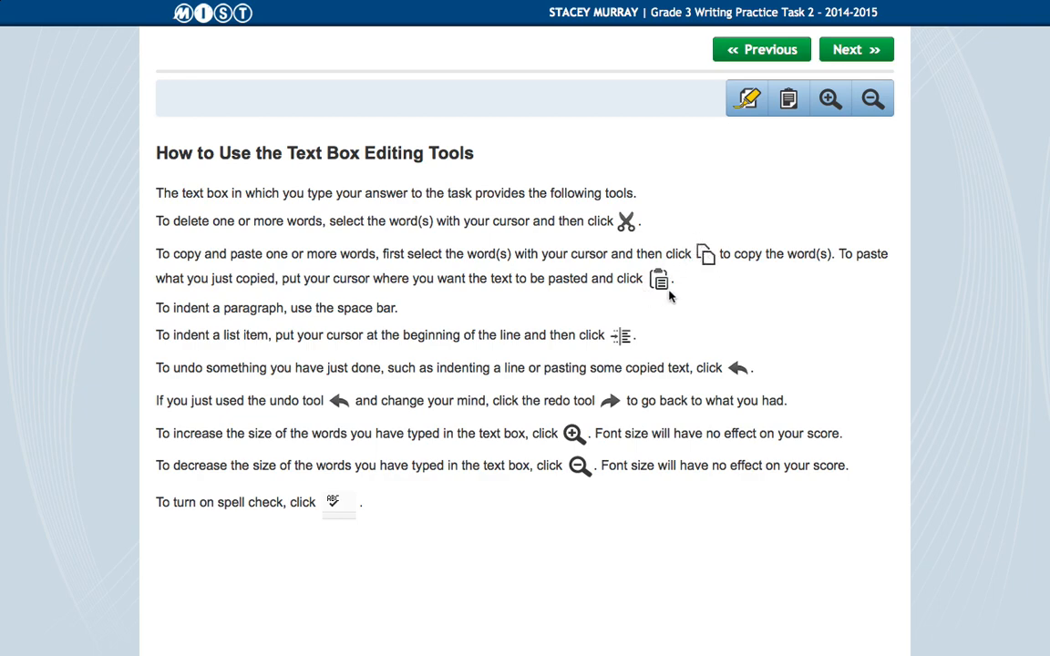
pyautogui.moveTo(620, 330)
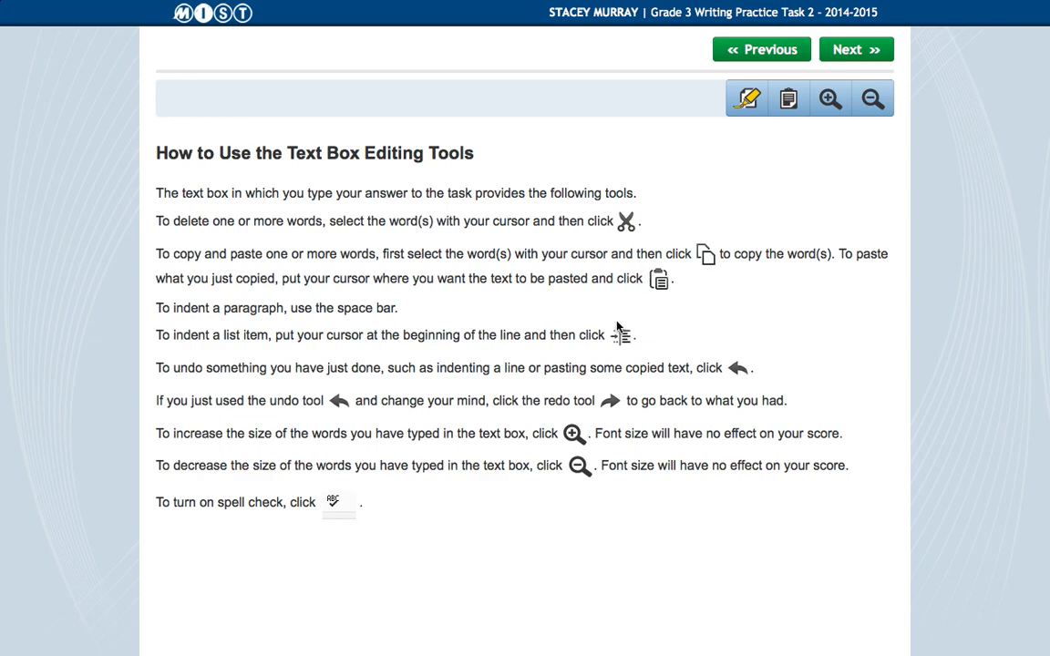
pyautogui.moveTo(741, 377)
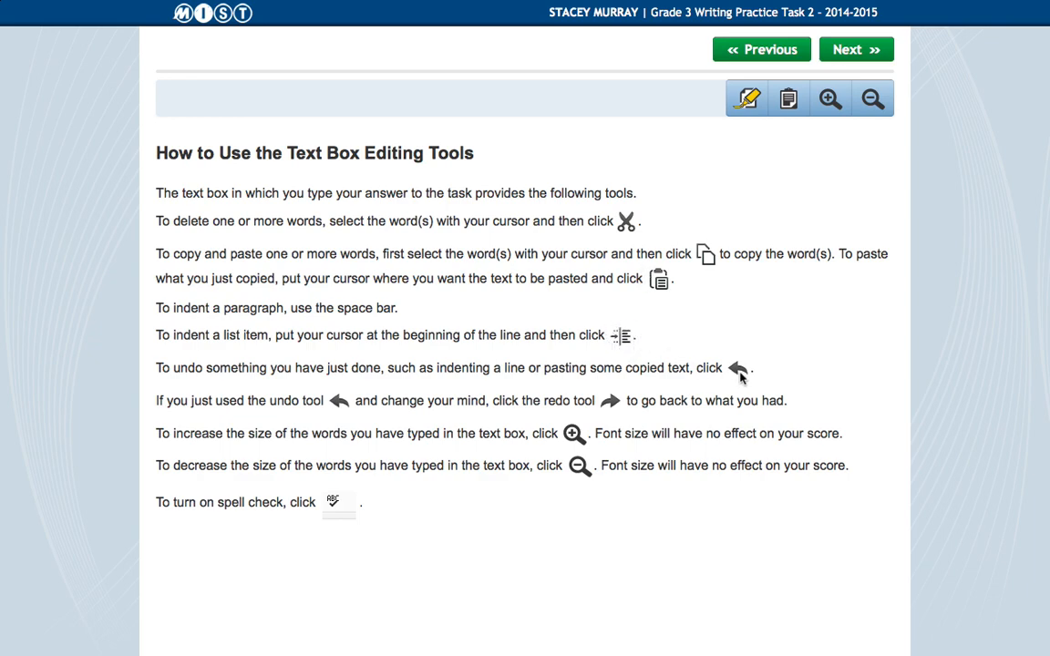
pyautogui.moveTo(609, 382)
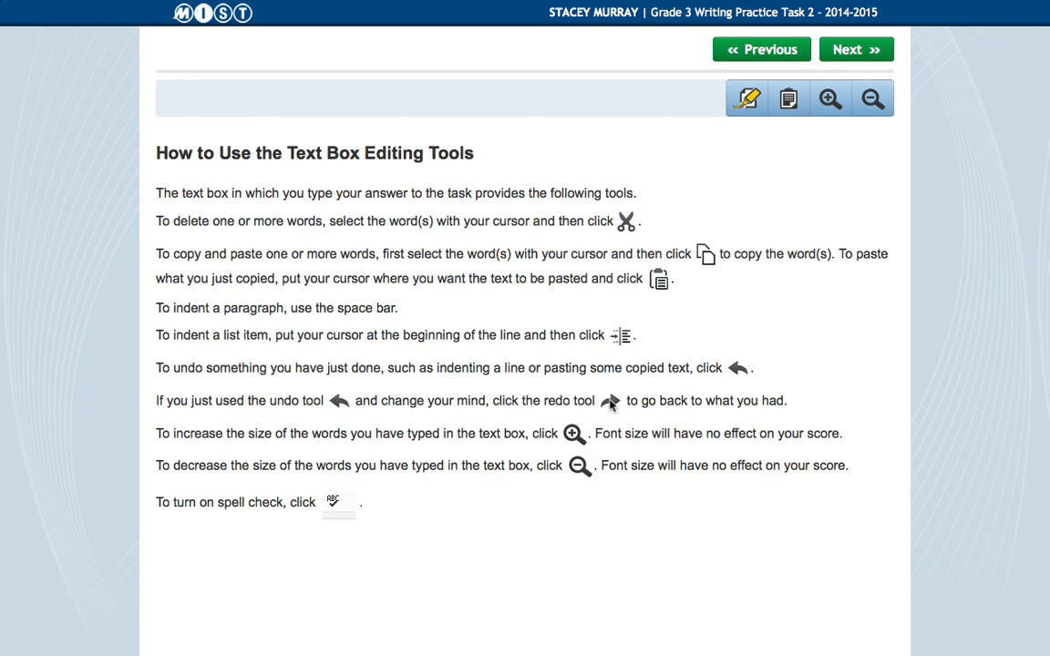
pyautogui.moveTo(391, 380)
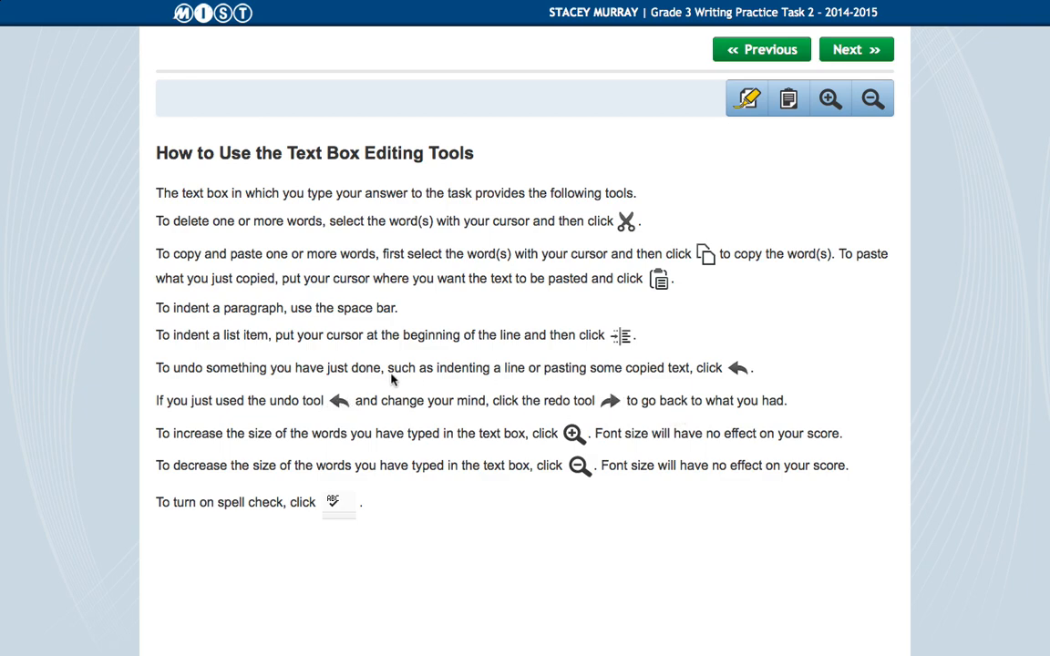
pyautogui.moveTo(340, 405)
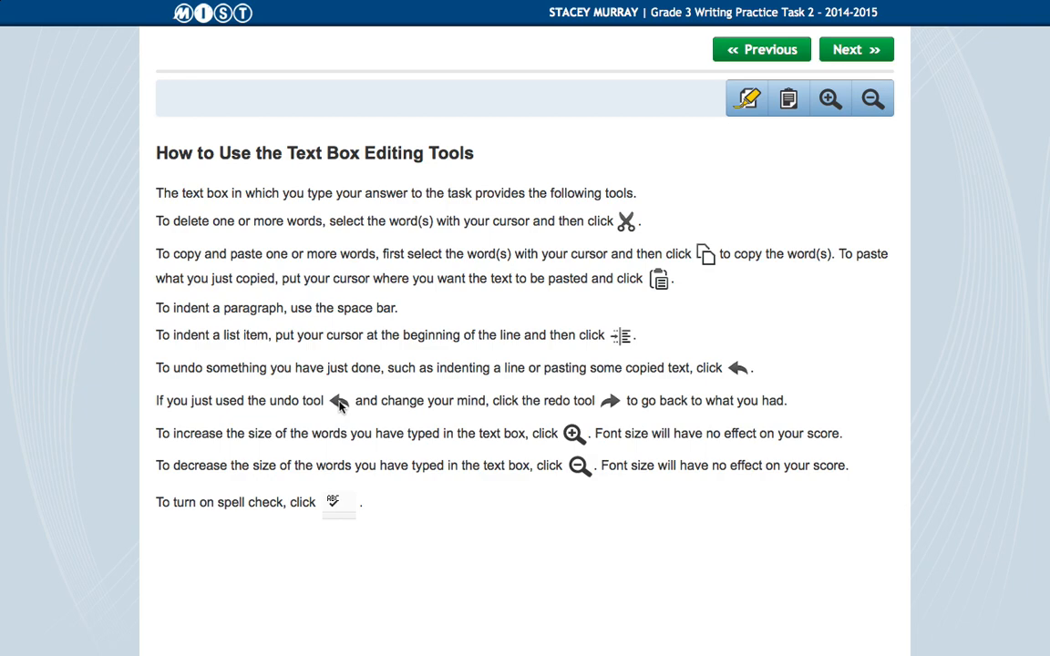
pyautogui.moveTo(606, 401)
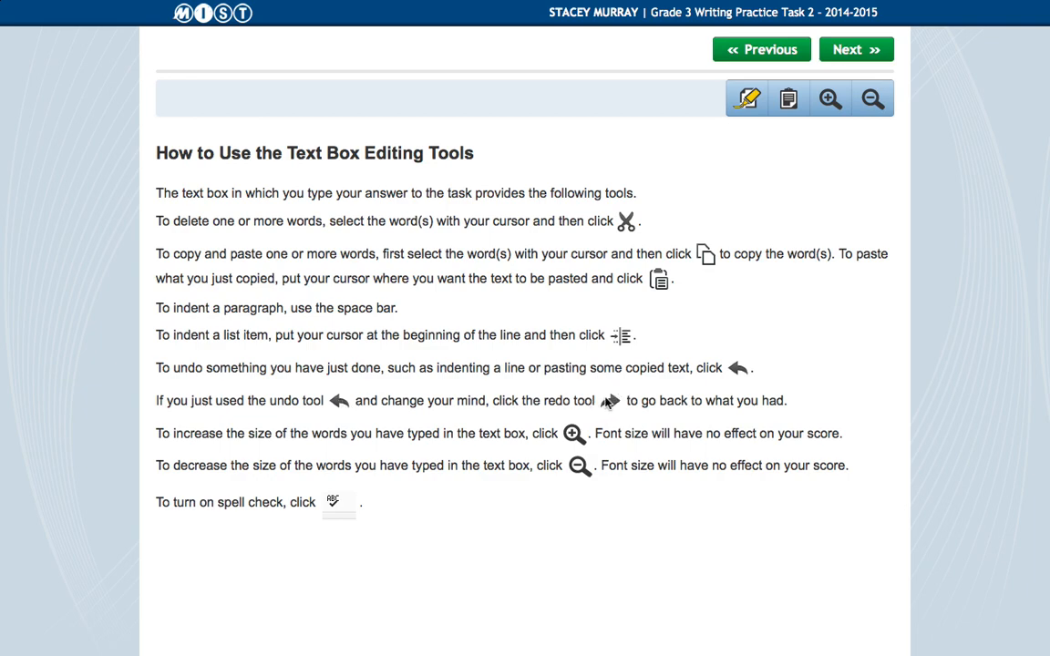
pyautogui.moveTo(612, 509)
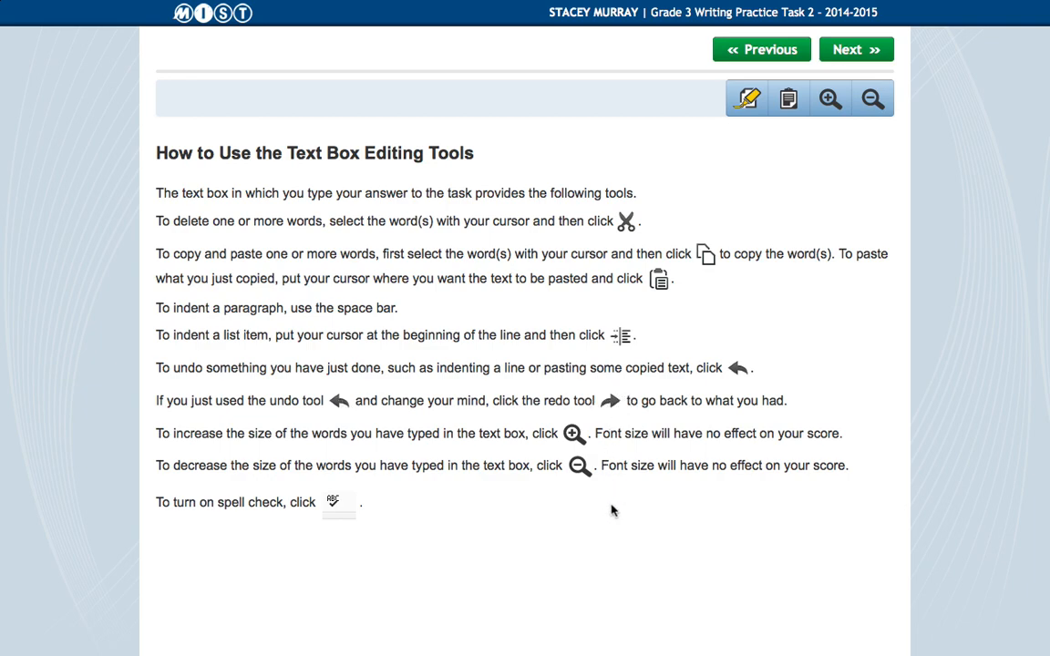
pyautogui.moveTo(579, 466)
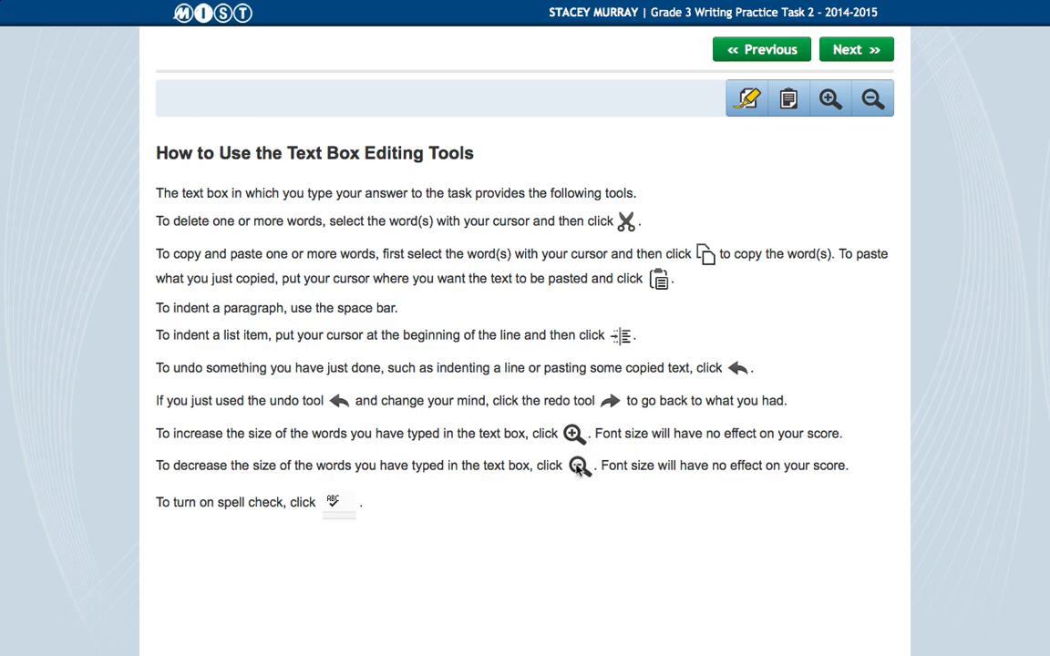
pyautogui.moveTo(580, 467)
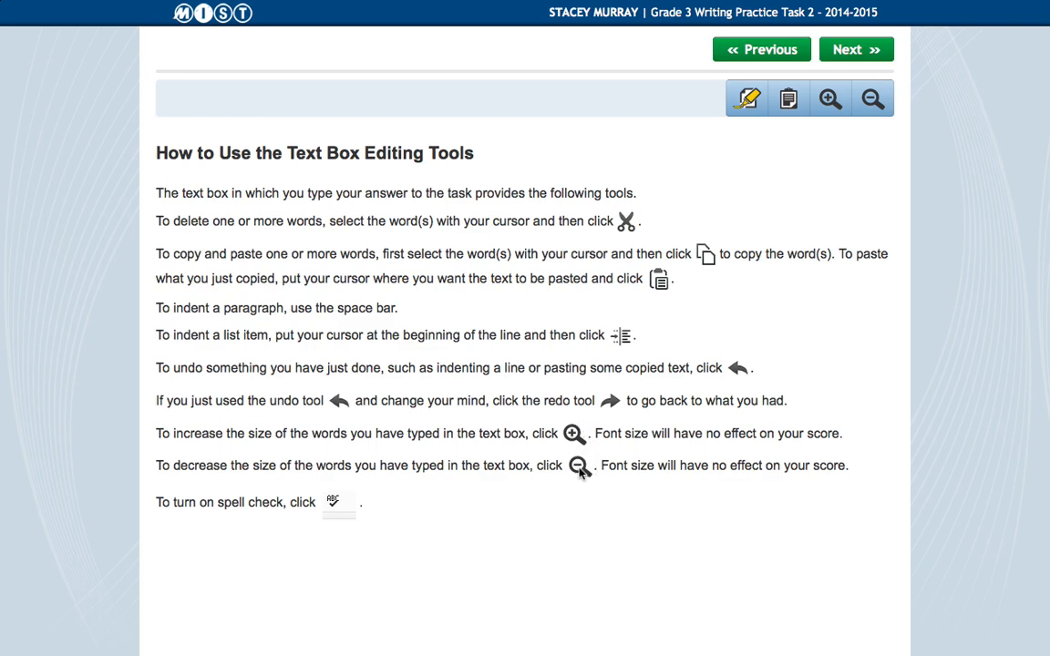
pyautogui.moveTo(319, 518)
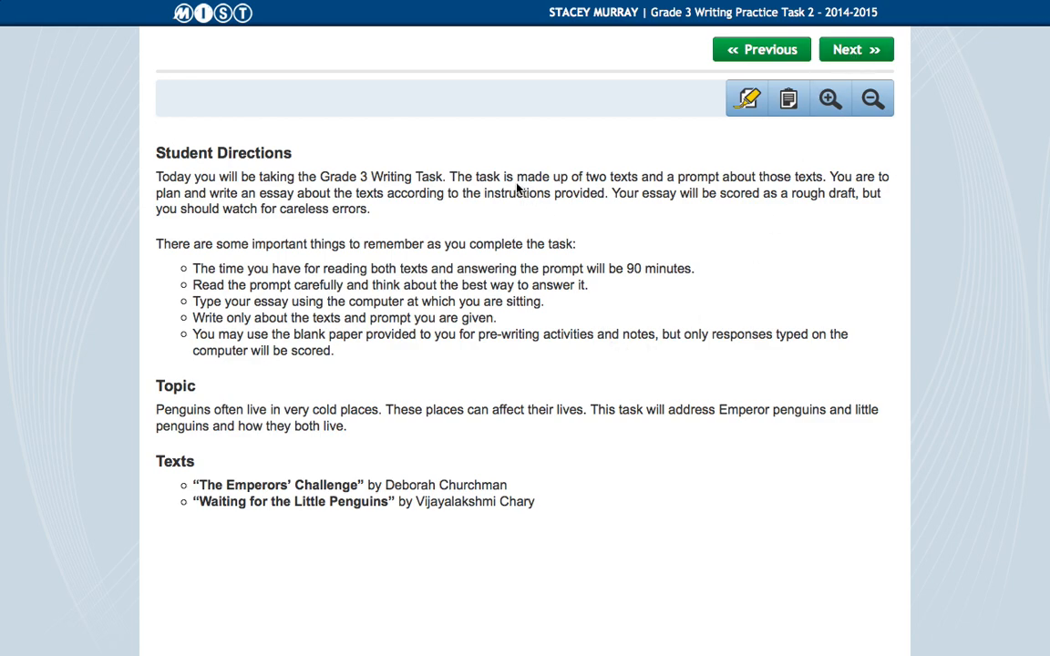
pyautogui.moveTo(812, 136)
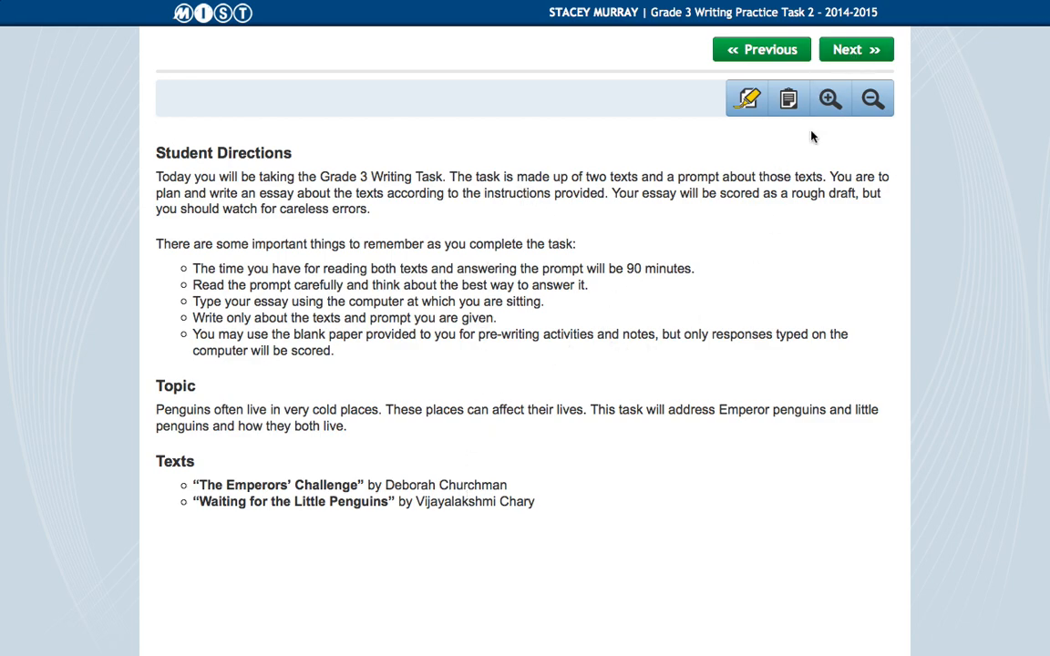
pyautogui.moveTo(855, 50)
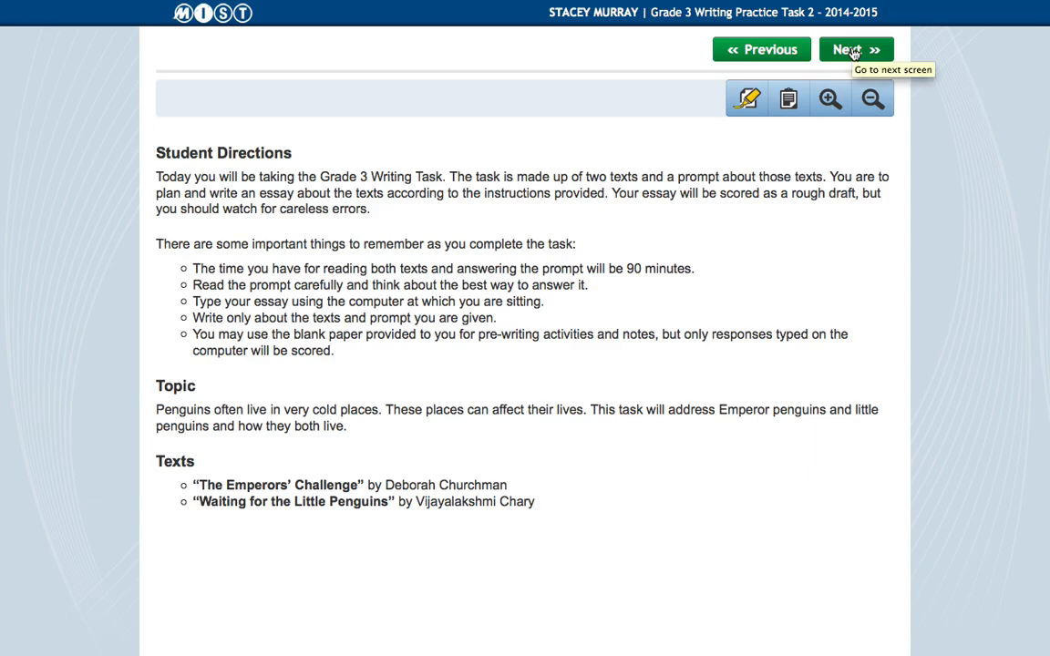
# Go from Student Directions to Question 1 with the penguin texts
pyautogui.click(854, 49)
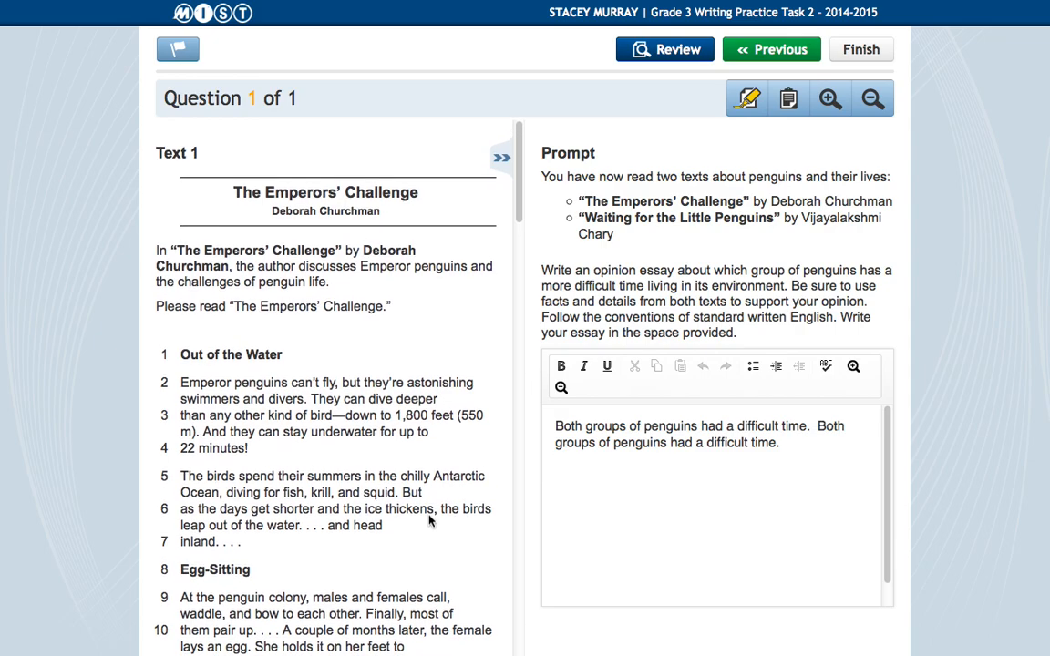
pyautogui.moveTo(352, 538)
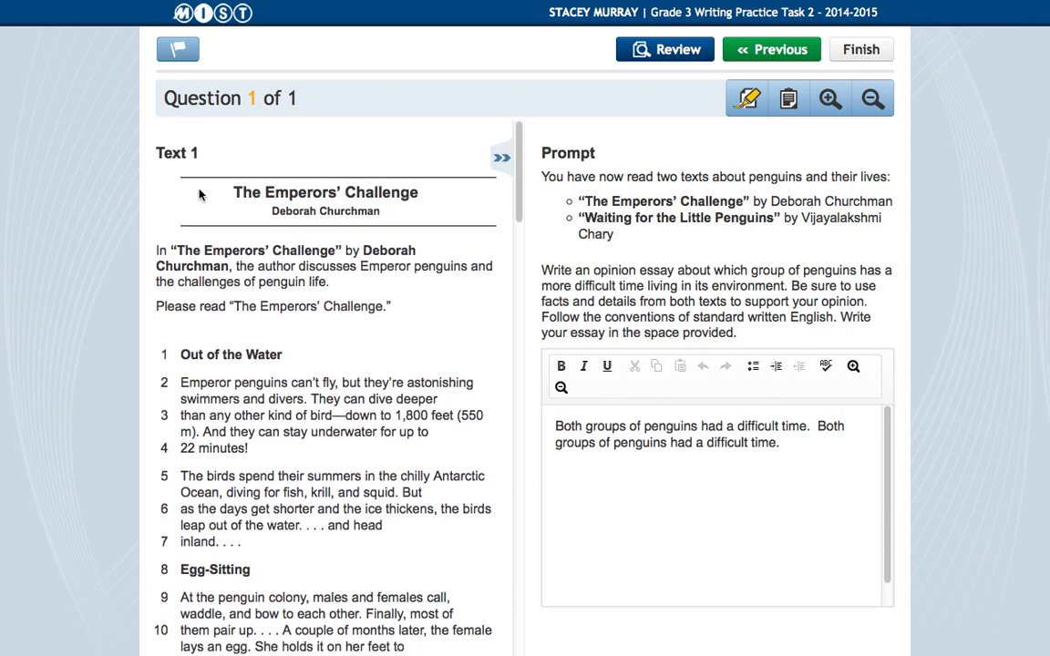
# Scroll the Text 1 pane down to the 'Waiting for the Little Penguins' heading
pyautogui.scroll(-3)
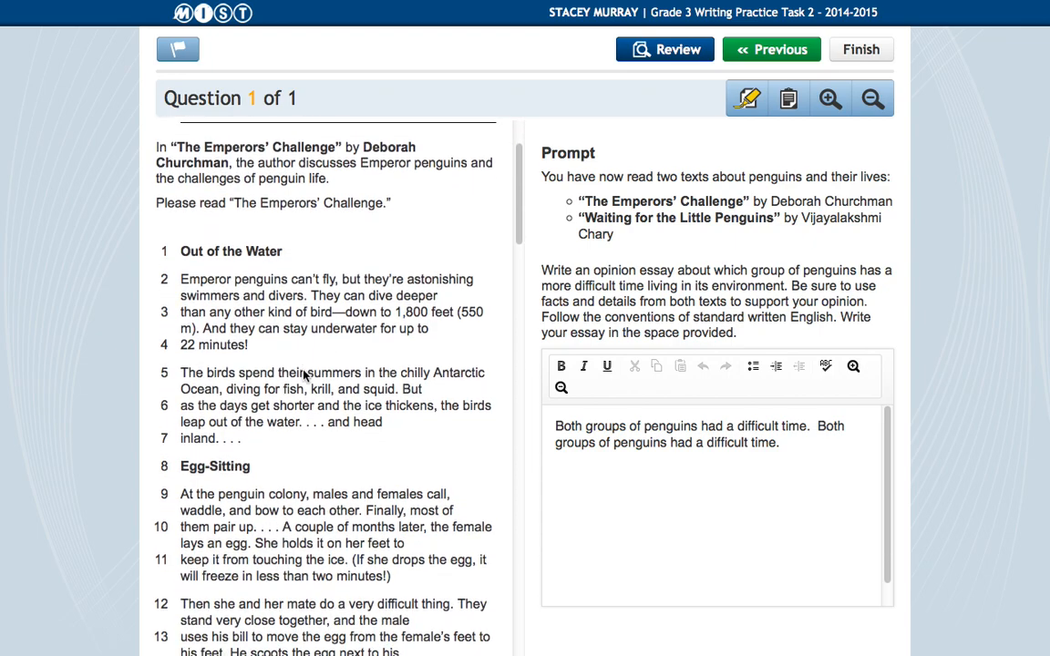
pyautogui.scroll(-3)
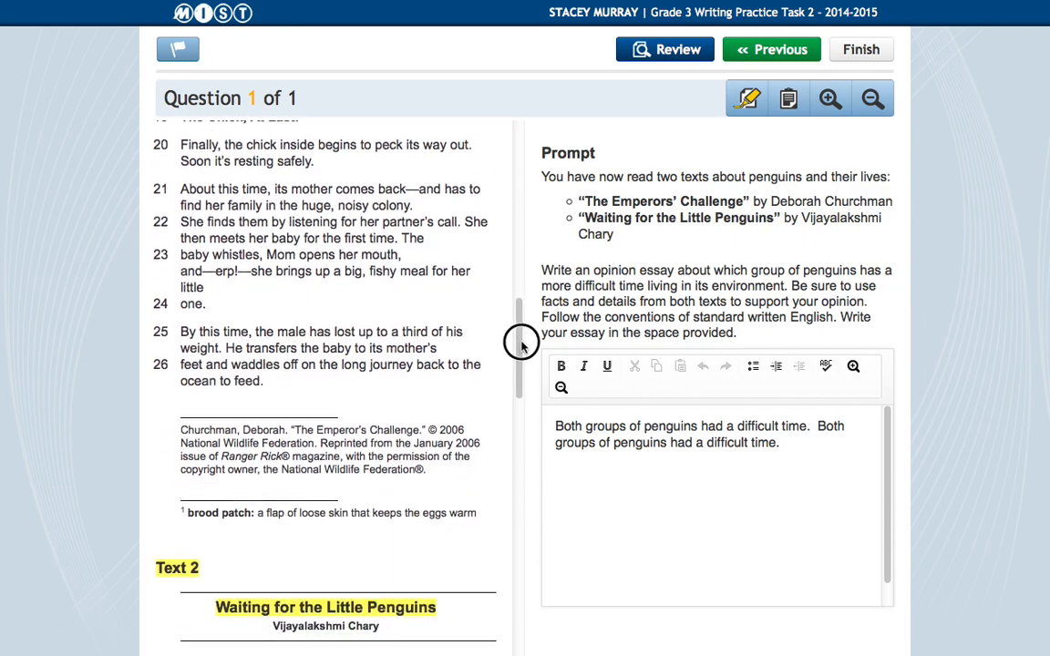
pyautogui.scroll(-3)
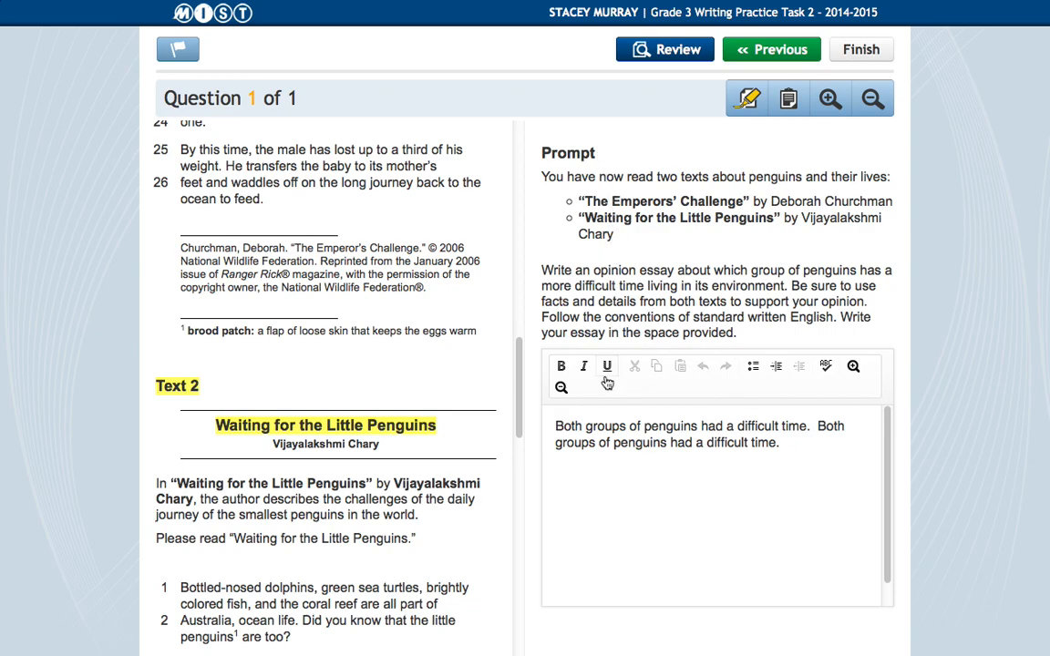
# Cut the duplicated first sentence from the essay and go to the item review page
pyautogui.moveTo(554, 426); pyautogui.dragTo(732, 426)
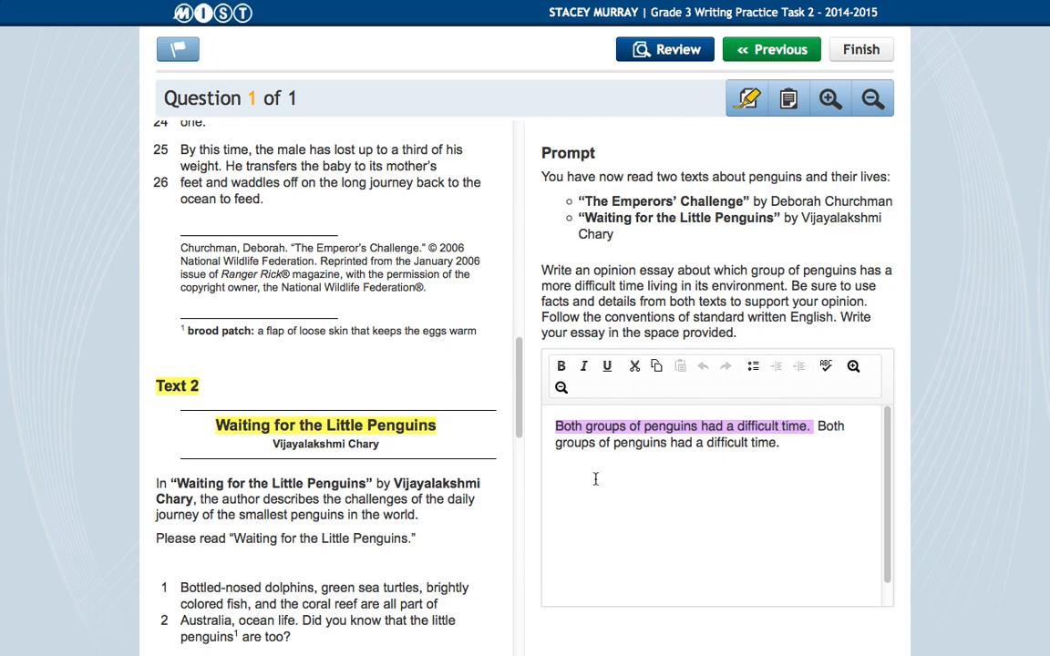
pyautogui.moveTo(657, 366)
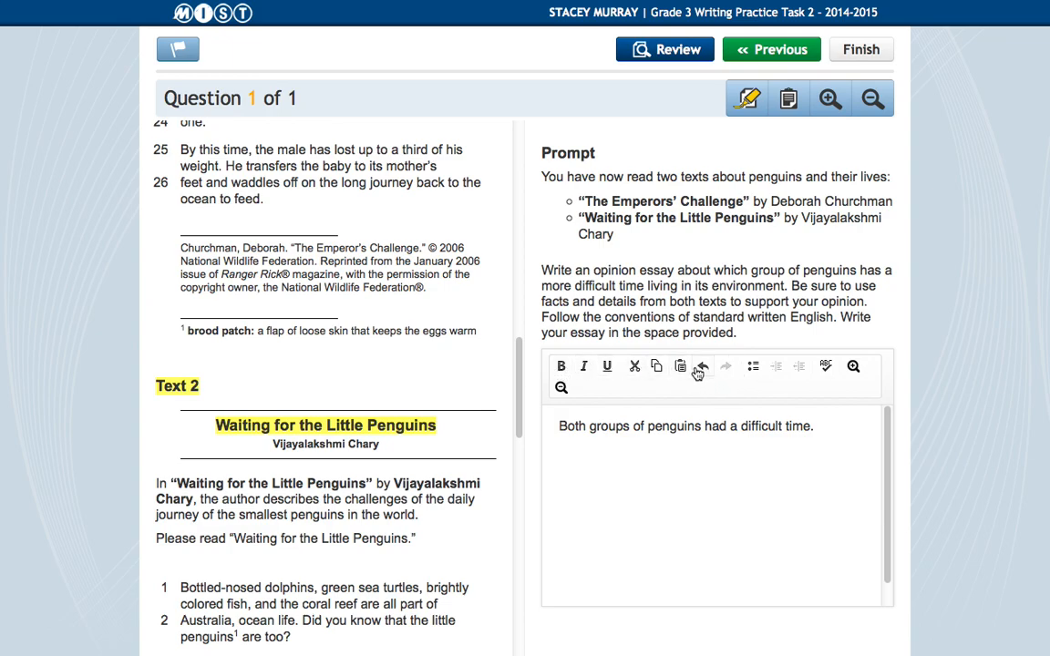
pyautogui.click(680, 365)
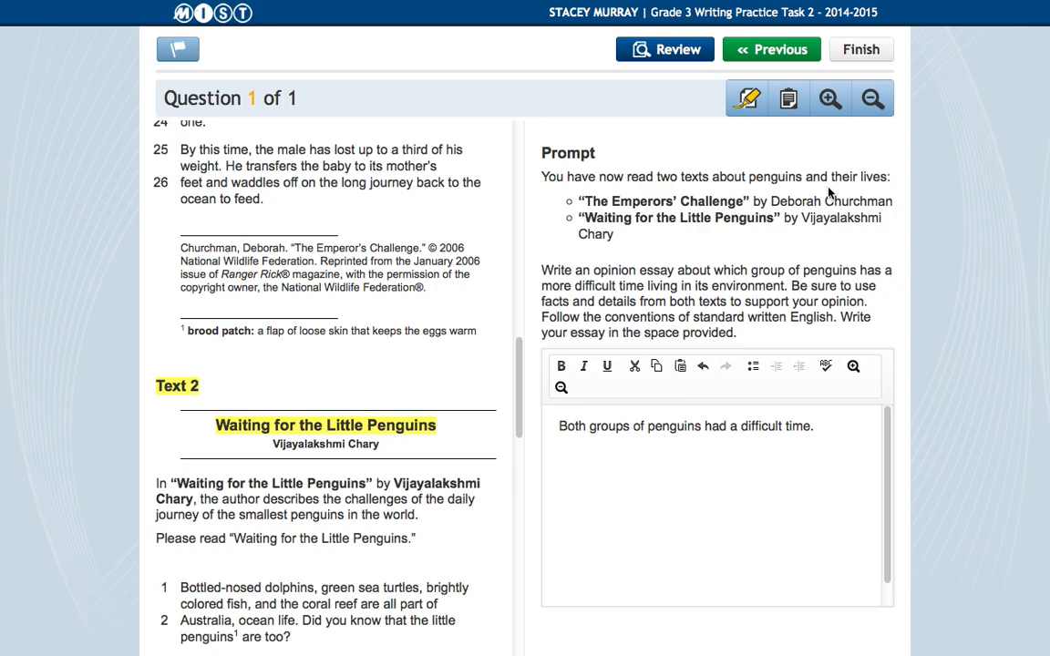
pyautogui.click(665, 49)
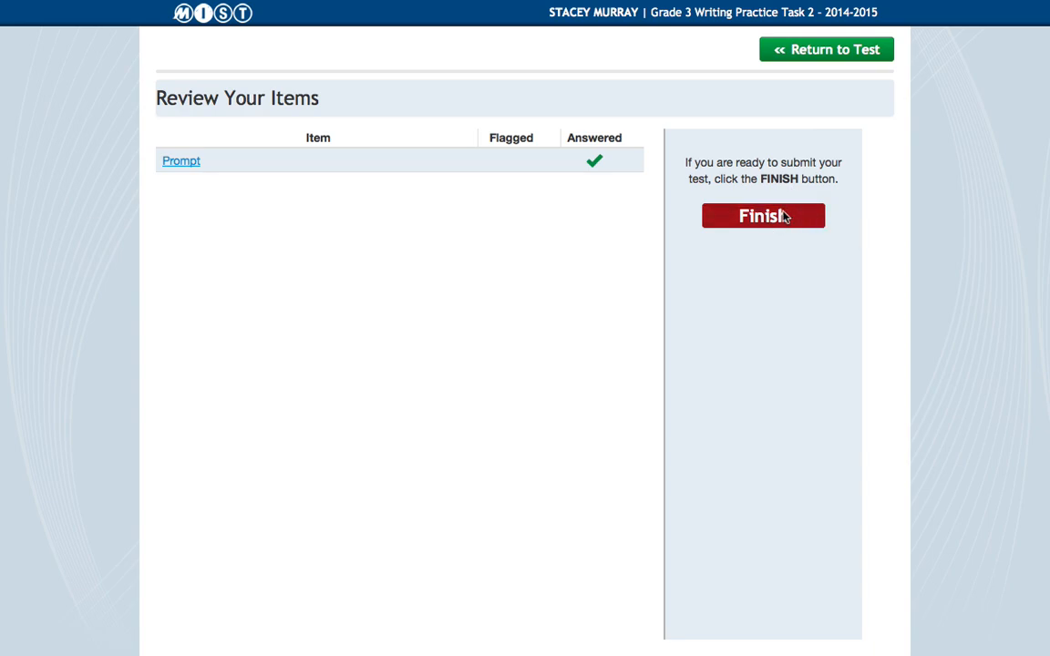
# Finish the test and log out to the login choice screen
pyautogui.click(763, 216)
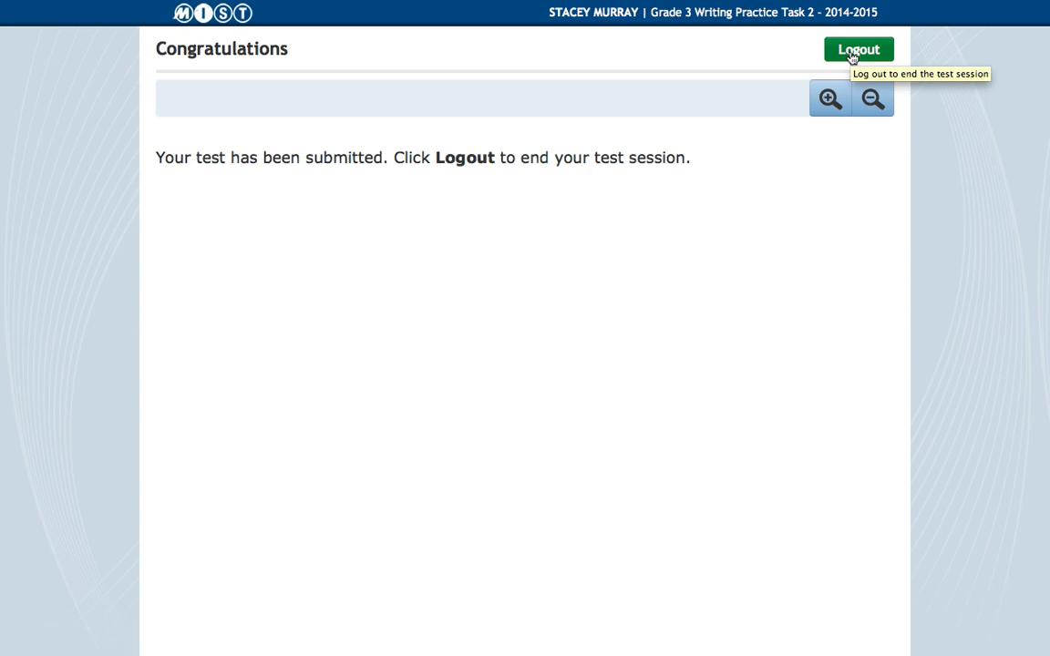
pyautogui.click(858, 49)
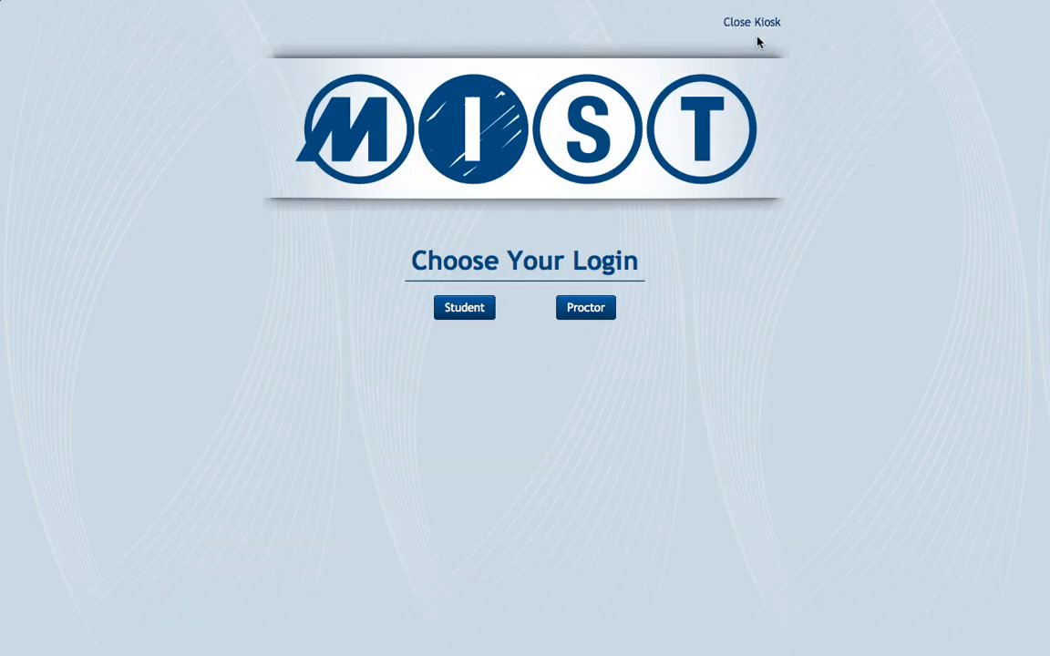